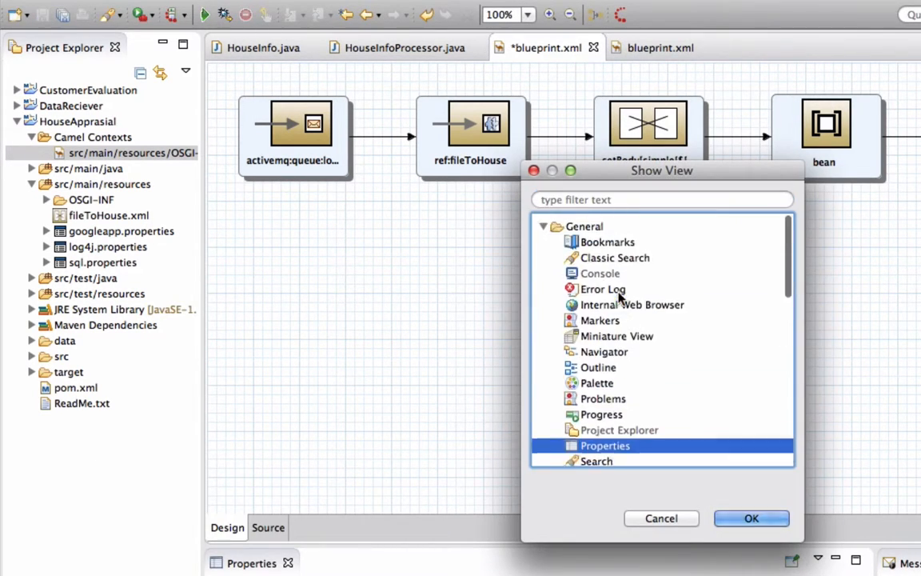
Step: Show the General > Properties view beneath the empty route design canvas
left_click(751, 518)
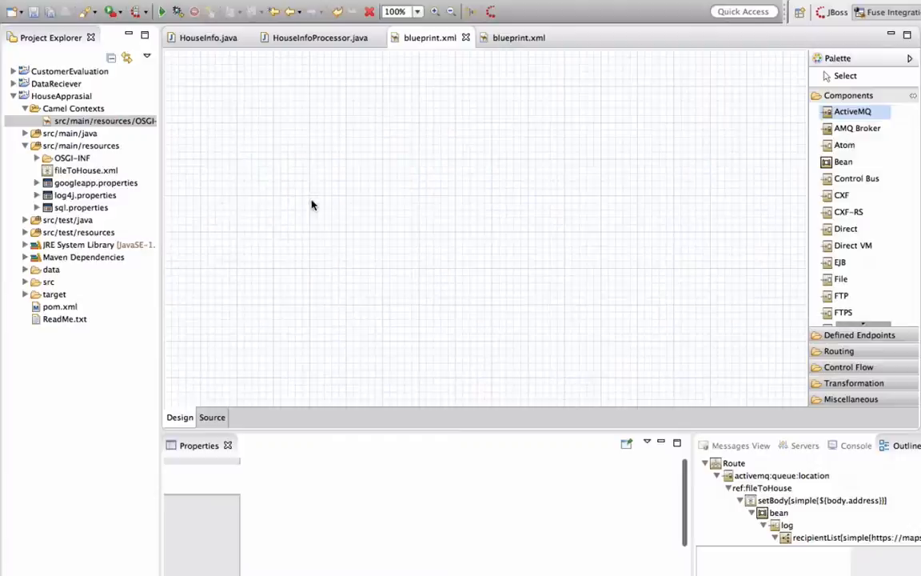
Step: Add a house-queue ActiveMQ endpoint and a getlocation endpoint on activemq:queue:location
left_click_drag(852, 112, 309, 184)
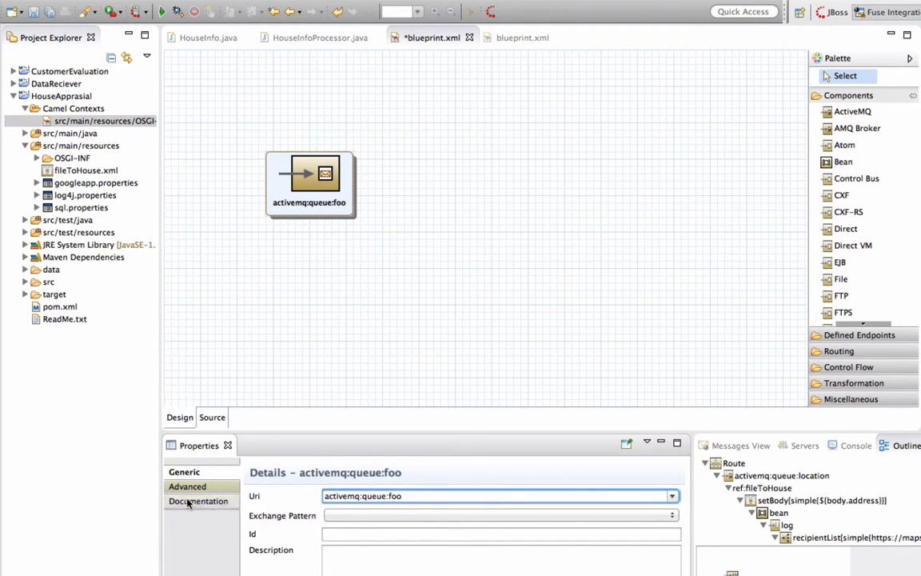
left_click(187, 486)
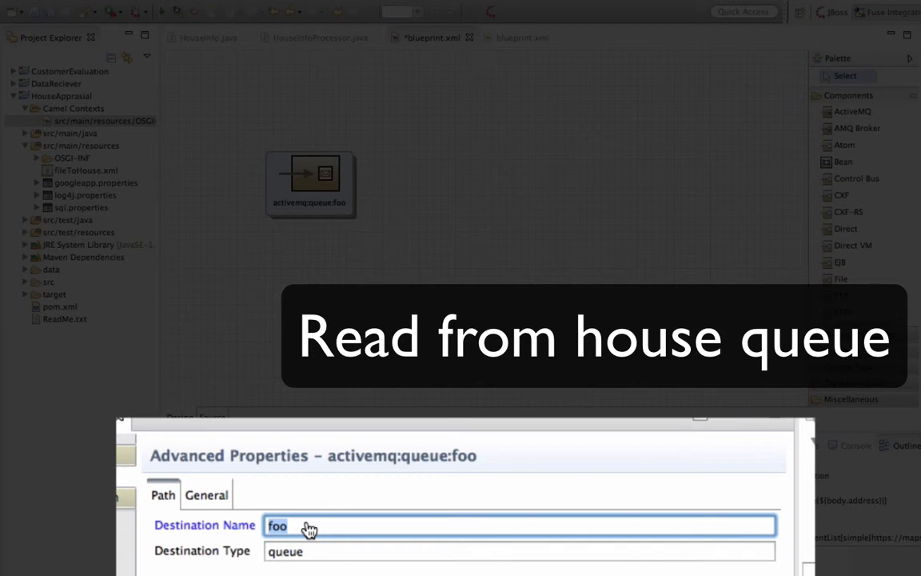
type("house")
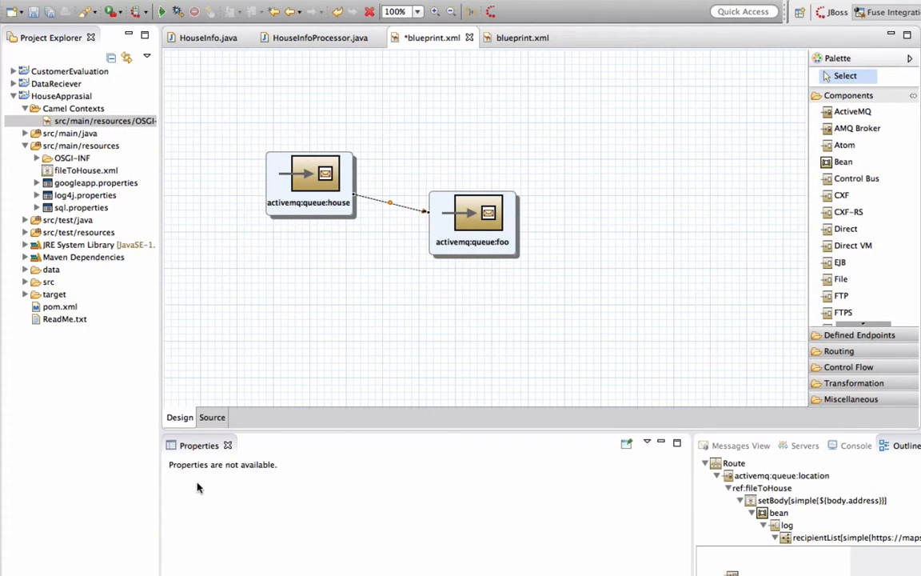
left_click(481, 220)
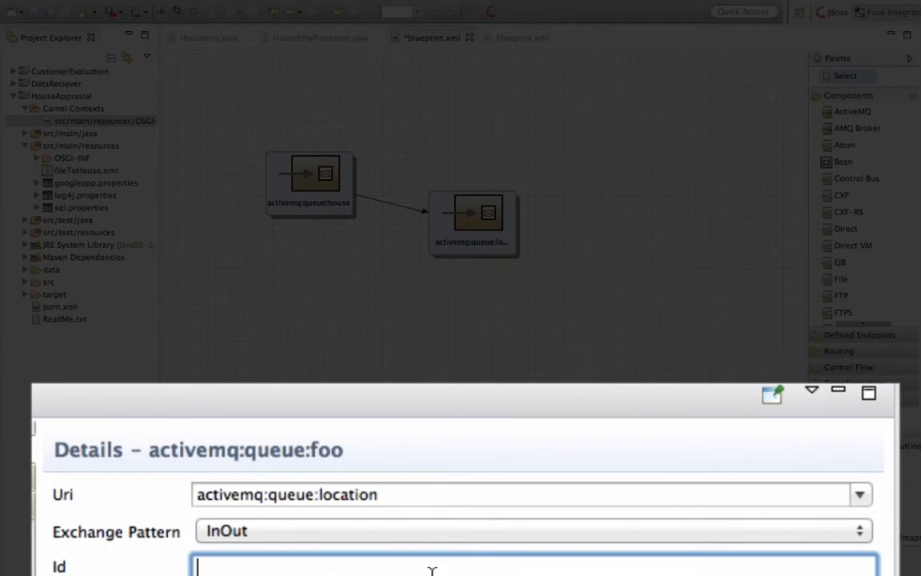
type("getlo")
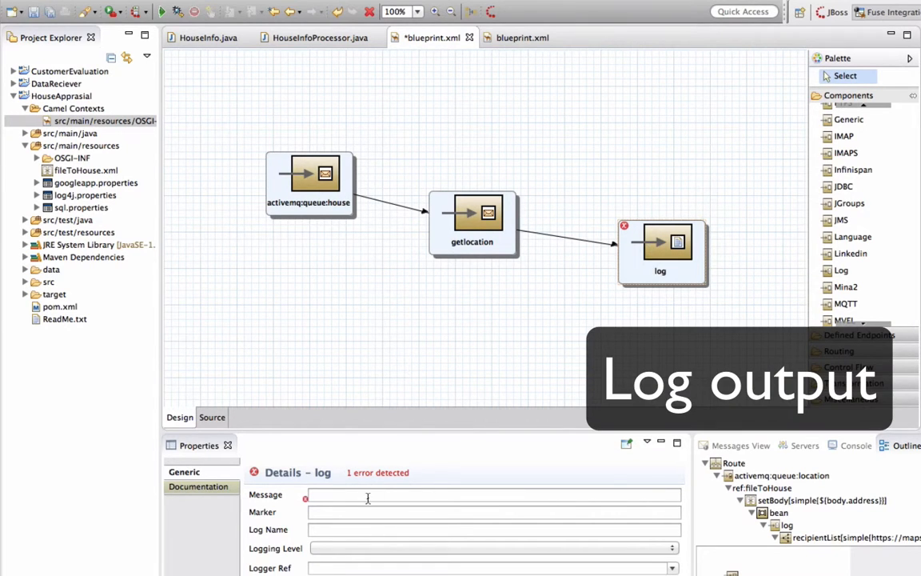
Step: Set the log node's message to 'Location ${body}'
type("Loca")
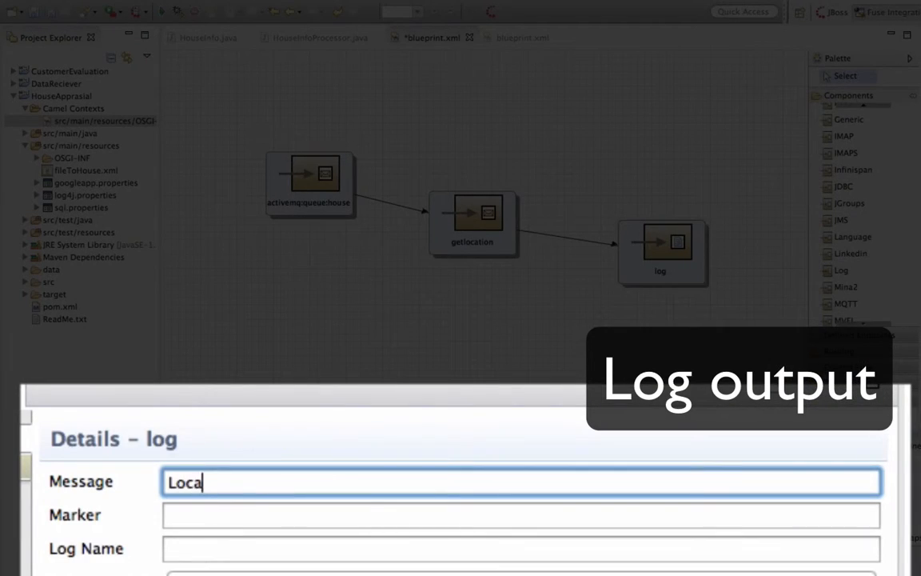
type("tion")
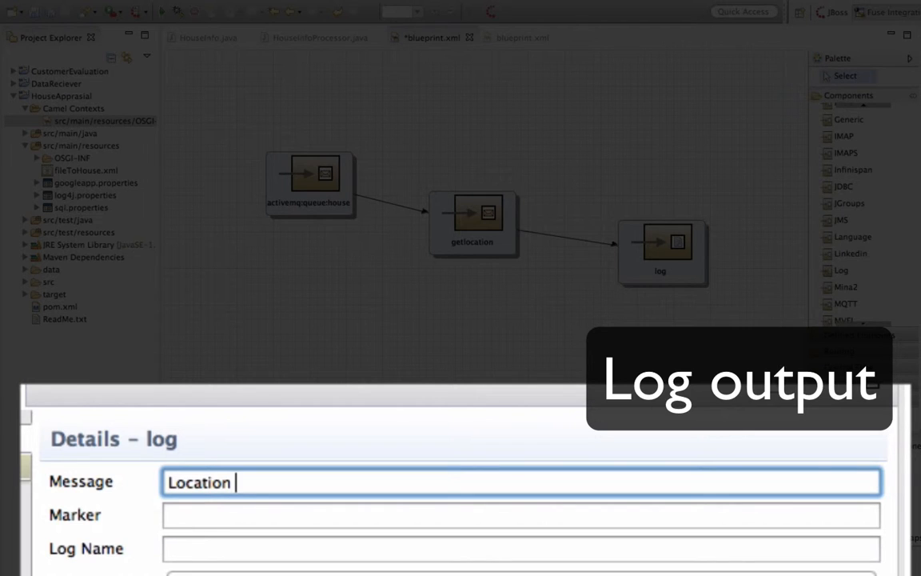
type("${")
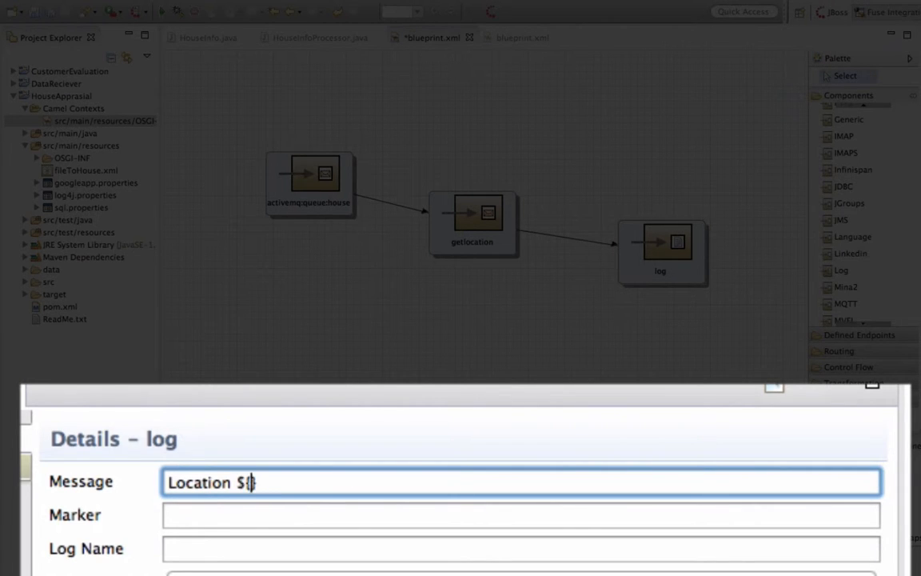
type("body}")
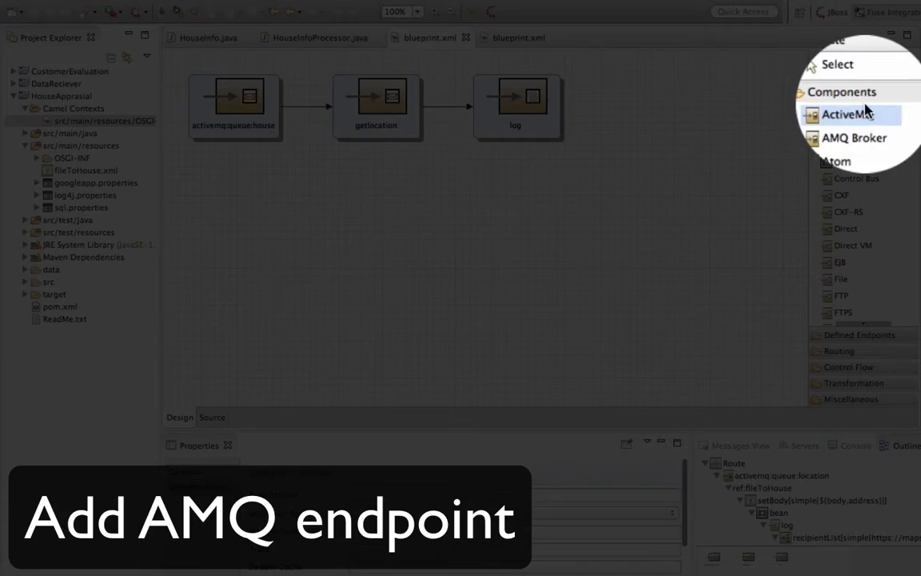
Step: Add a getSchoolNum ActiveMQ endpoint on activemq:queue:schoolNum with InOut exchange pattern
left_click(844, 114)
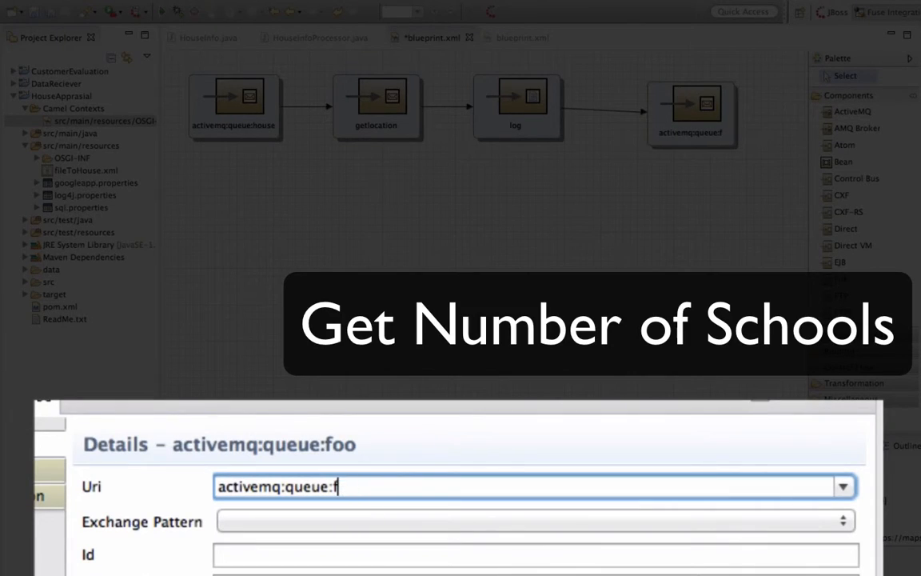
type("schoolNum")
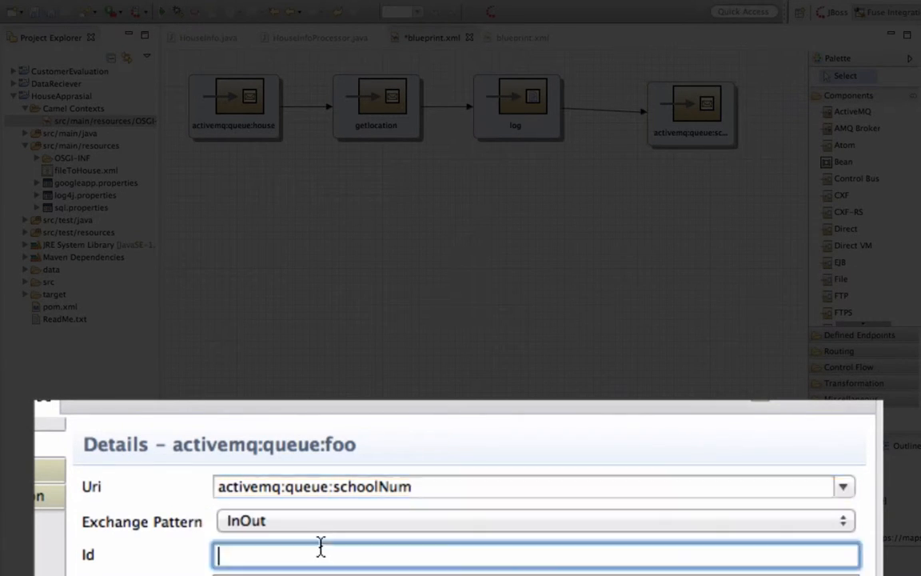
type("getSc")
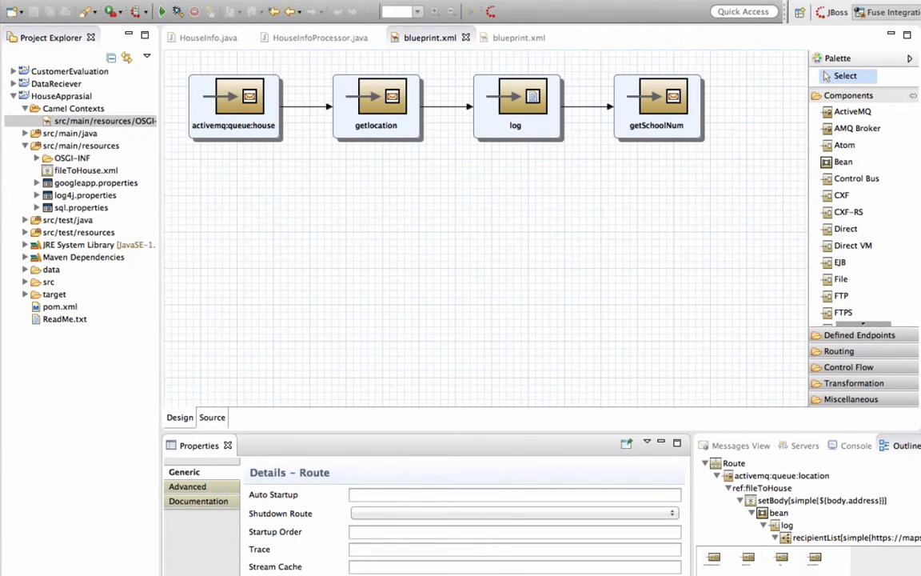
mouse_move(56, 137)
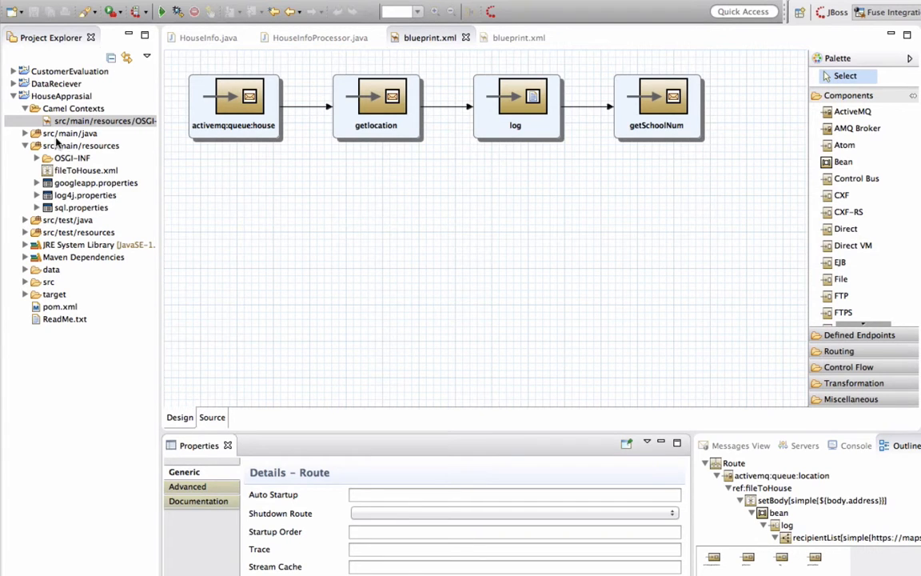
Step: Create a MessageProcessor class in src/main/java under org.blogdemo.homeloan.processor
right_click(68, 133)
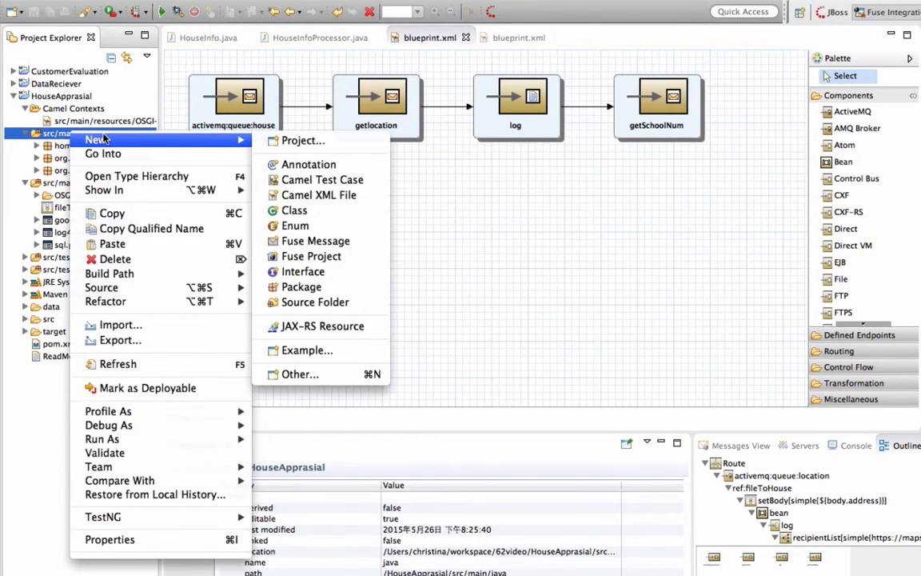
left_click(293, 210)
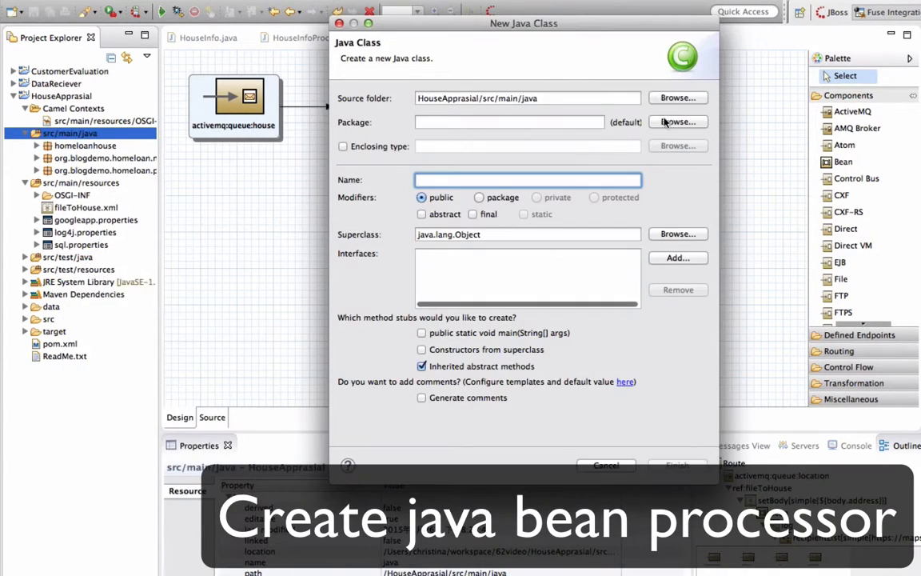
left_click(678, 121)
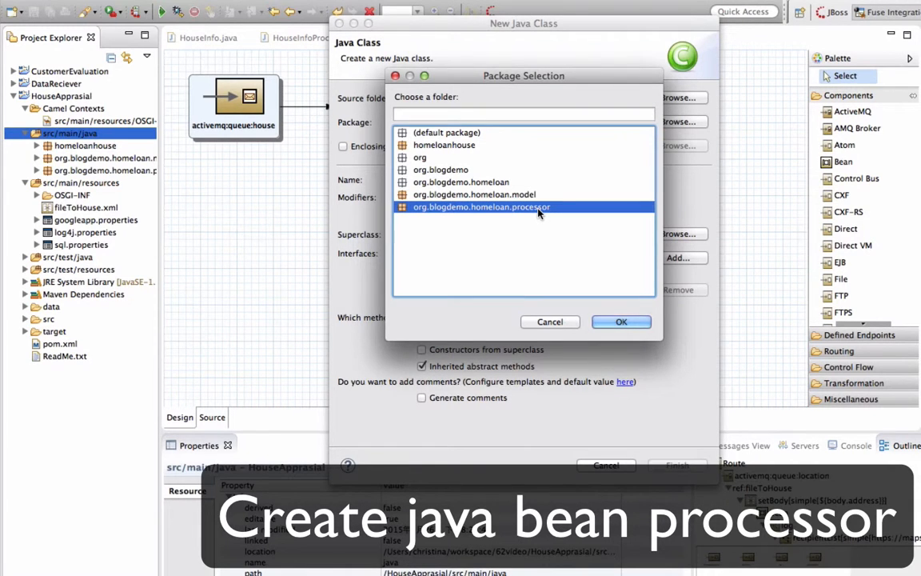
left_click(621, 321)
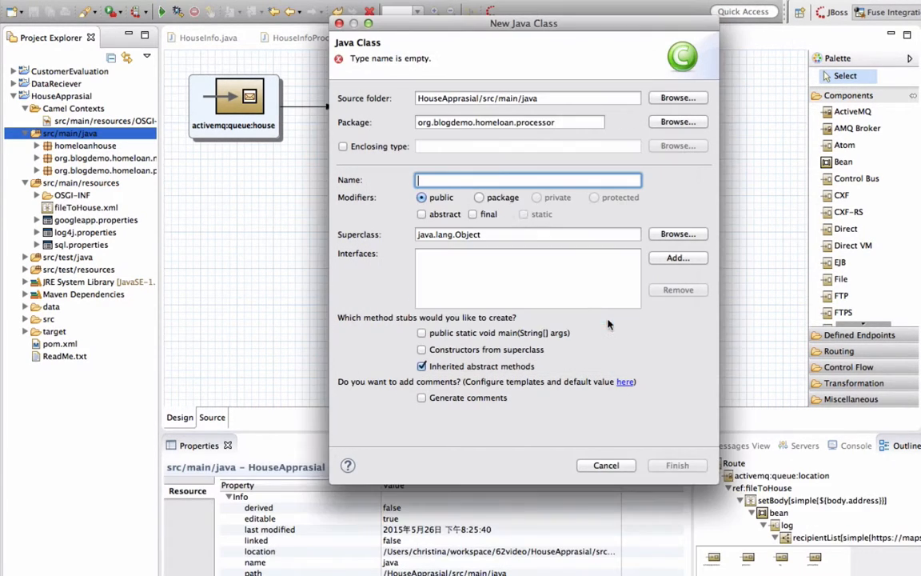
type("Message")
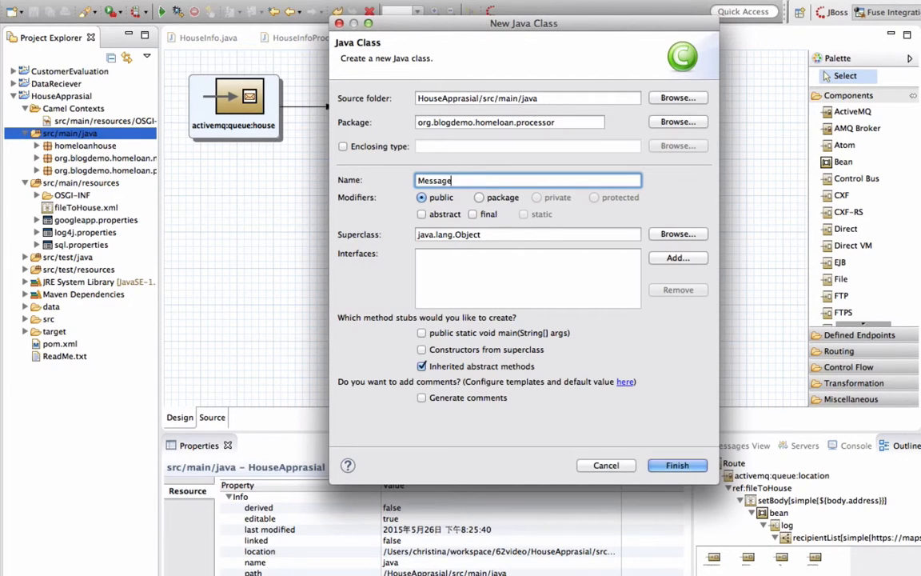
type("Processor")
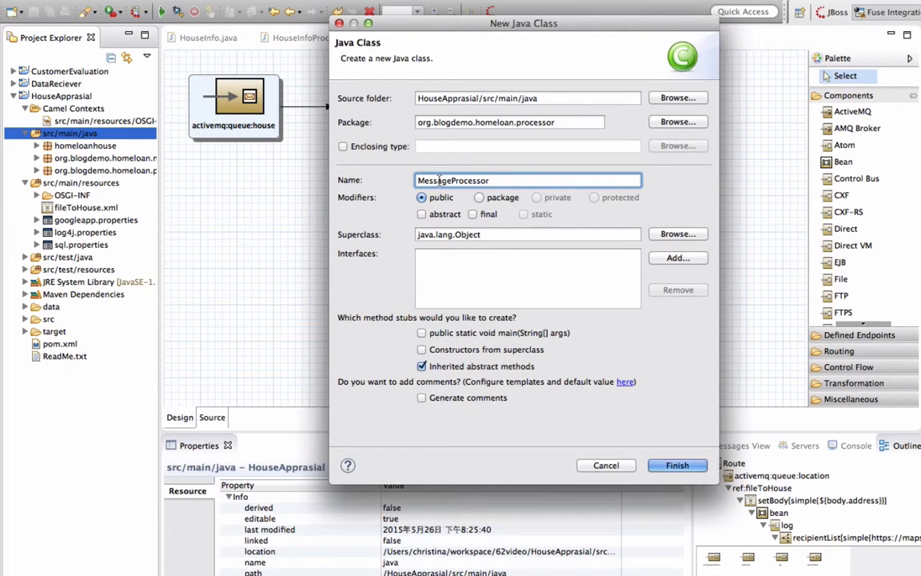
left_click(678, 465)
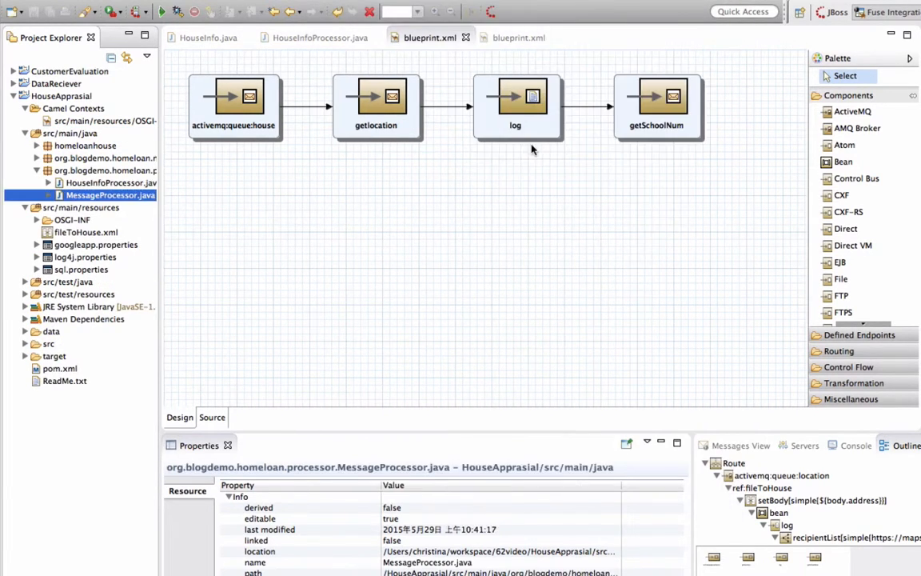
Step: Make MessageProcessor implement org.apache.camel.Processor and save the class
double_click(110, 195)
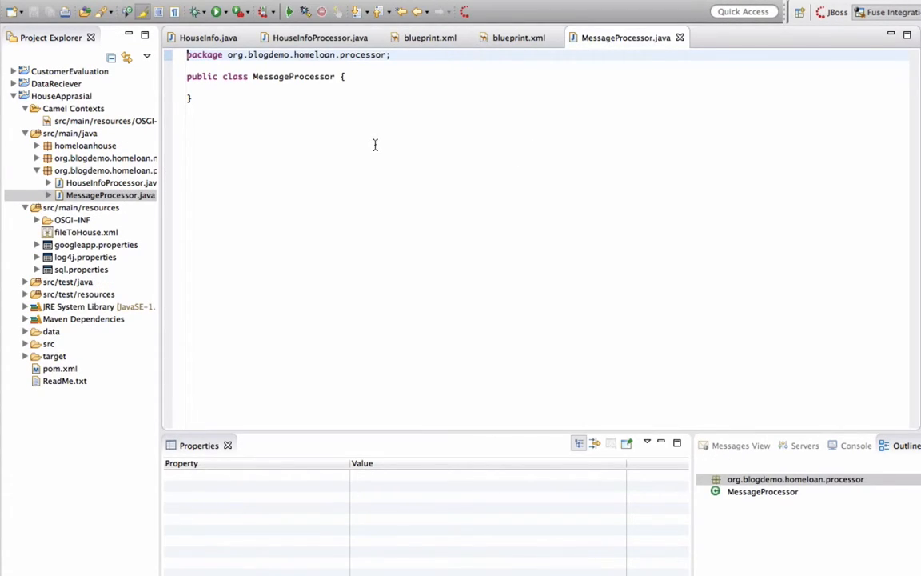
type("implements Processor")
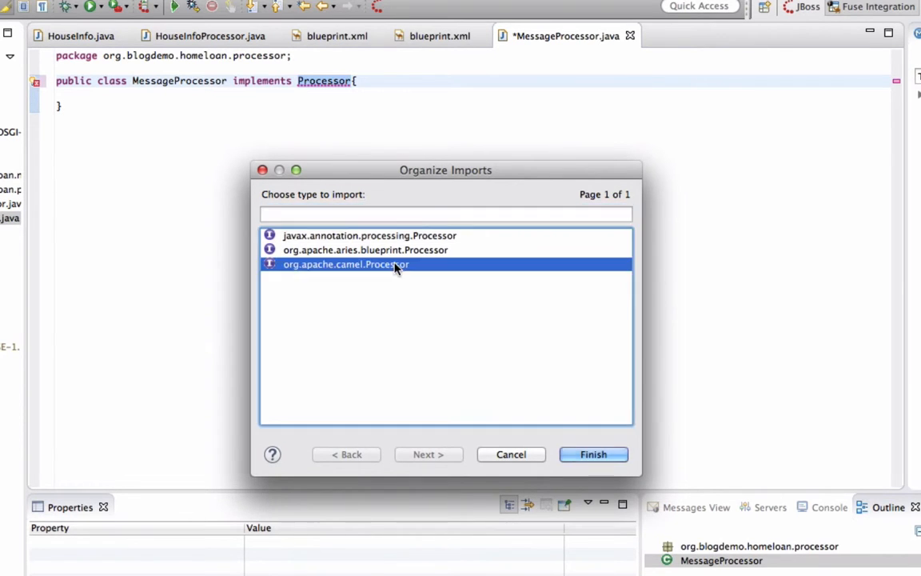
left_click(594, 455)
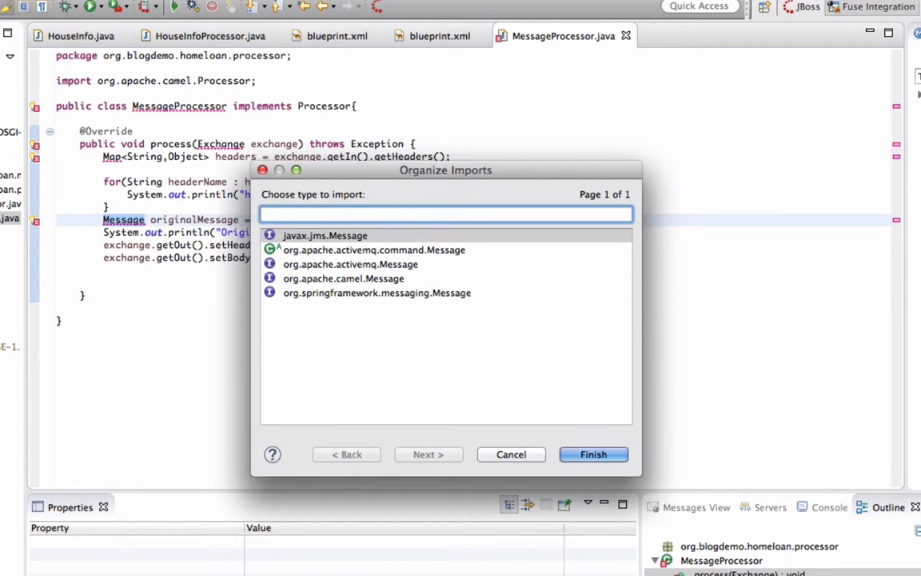
mouse_move(347, 296)
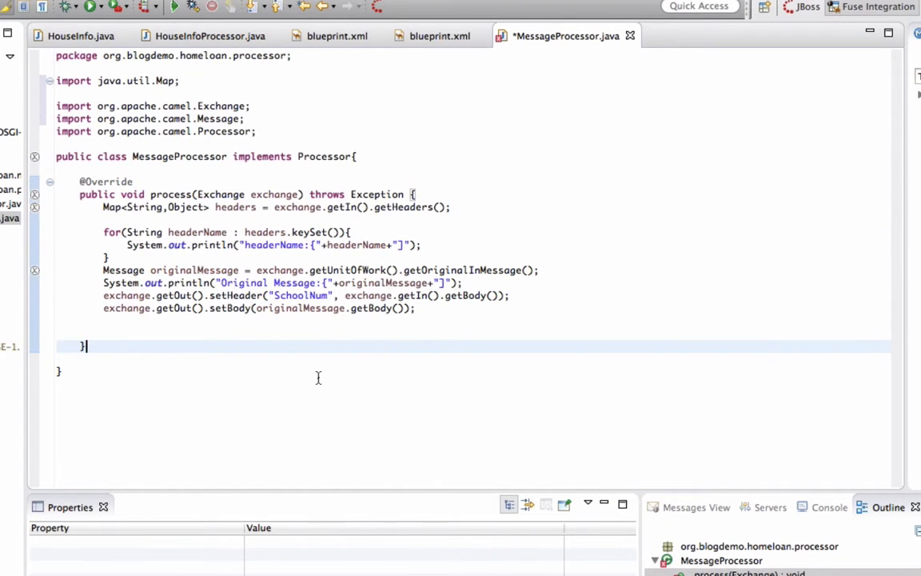
mouse_move(288, 262)
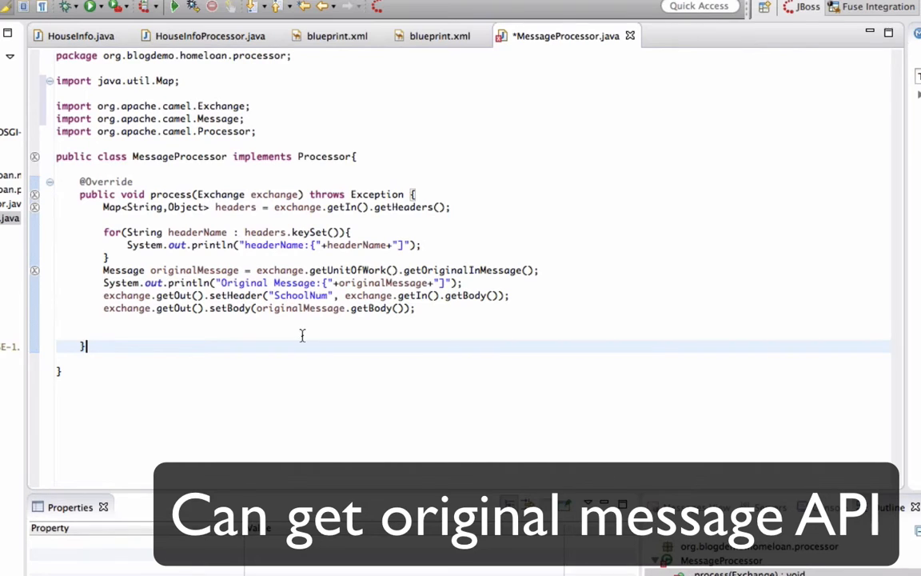
key("ctrl+s")
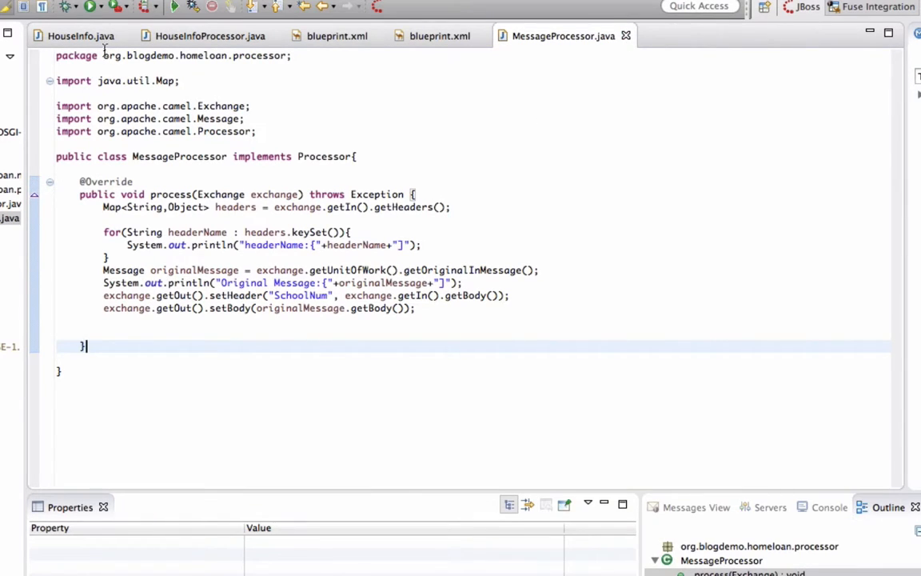
Step: Add a bean step of type org.blogdemo.homeloan.processor.MessageProcessor to the blueprint route
left_click(337, 36)
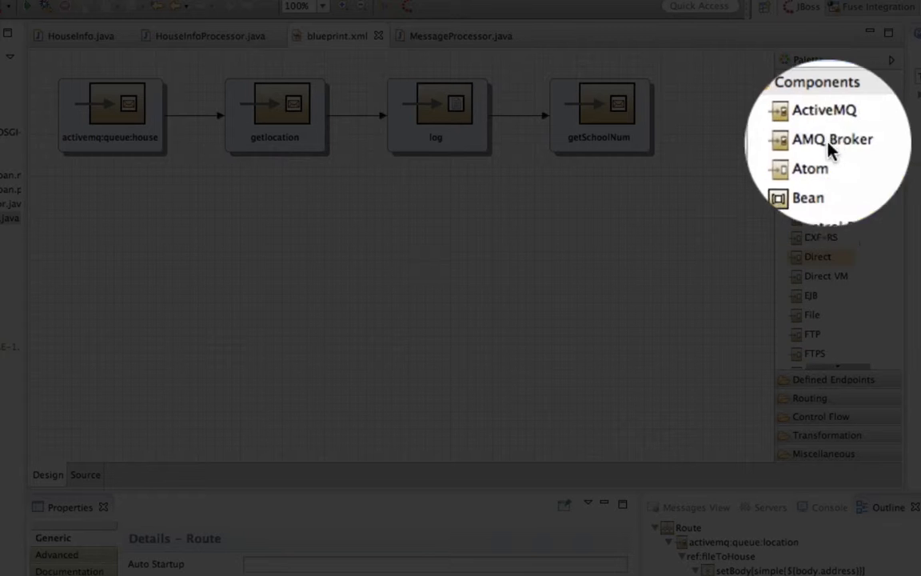
left_click_drag(808, 197, 708, 172)
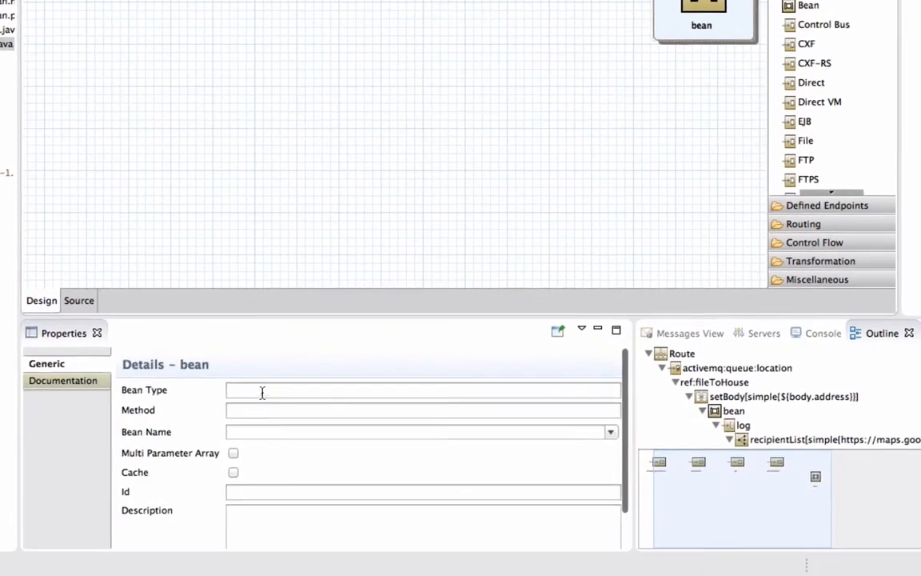
type("org.blogdemo.homeloan.processor.Me")
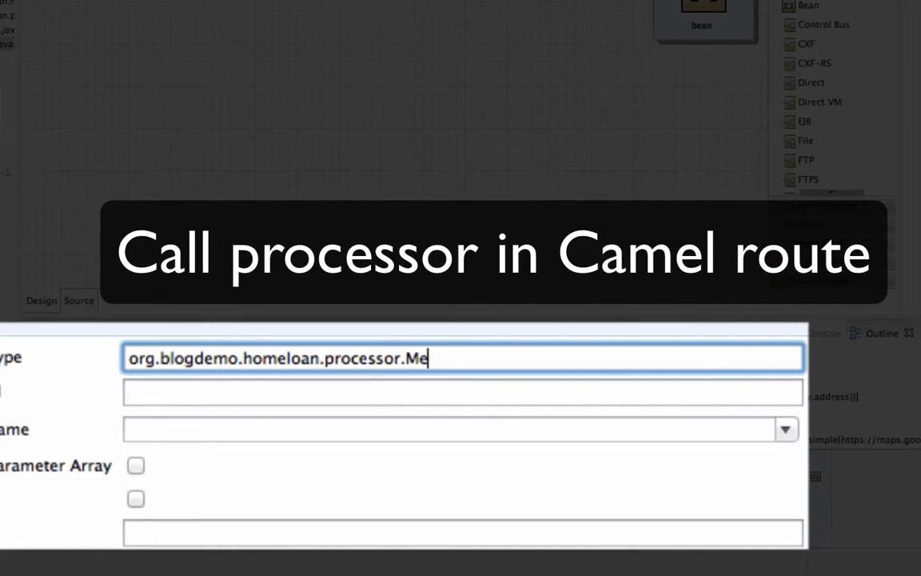
type("ssageProce")
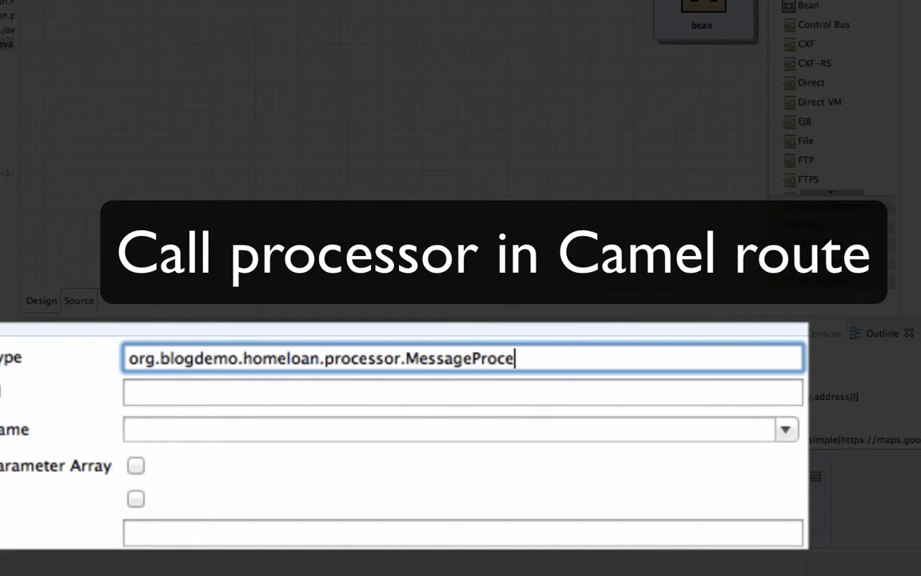
type("ssor")
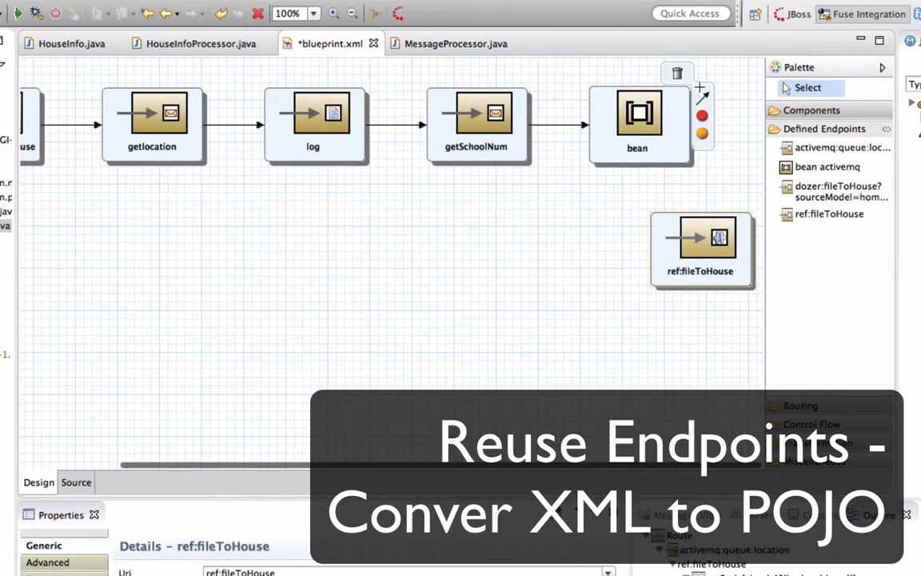
Step: Link the bean step to ref:fileToHouse and add a Log step with a header message
left_click(702, 240)
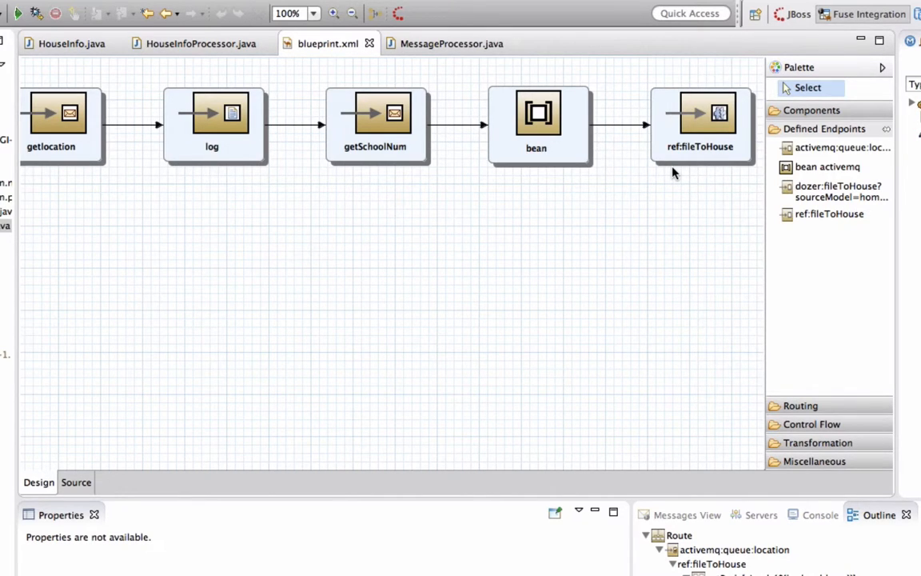
mouse_move(873, 291)
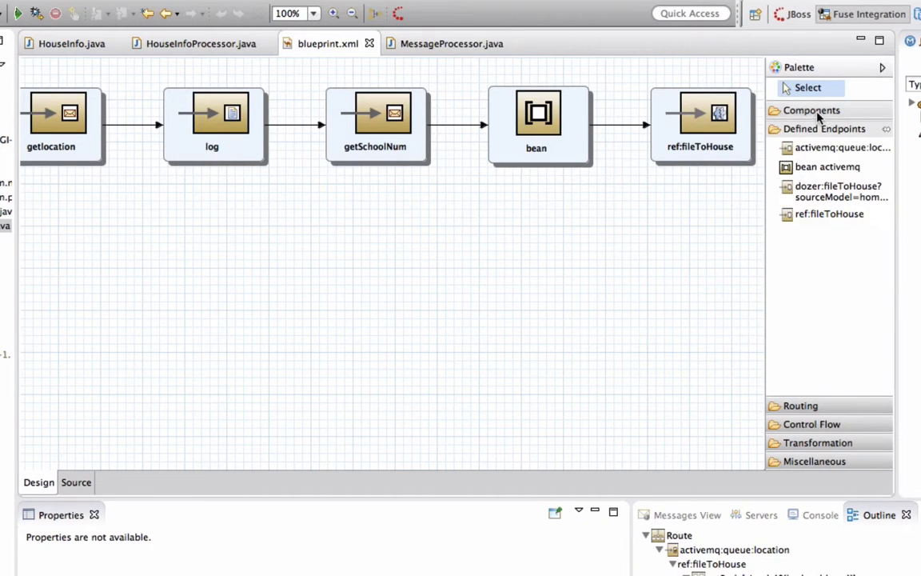
left_click(811, 110)
type("${")
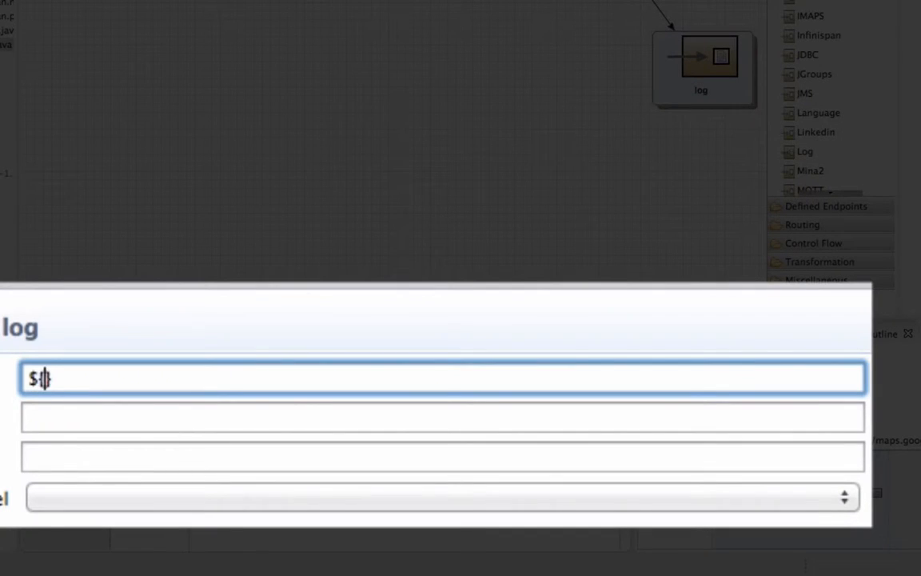
type("head}")
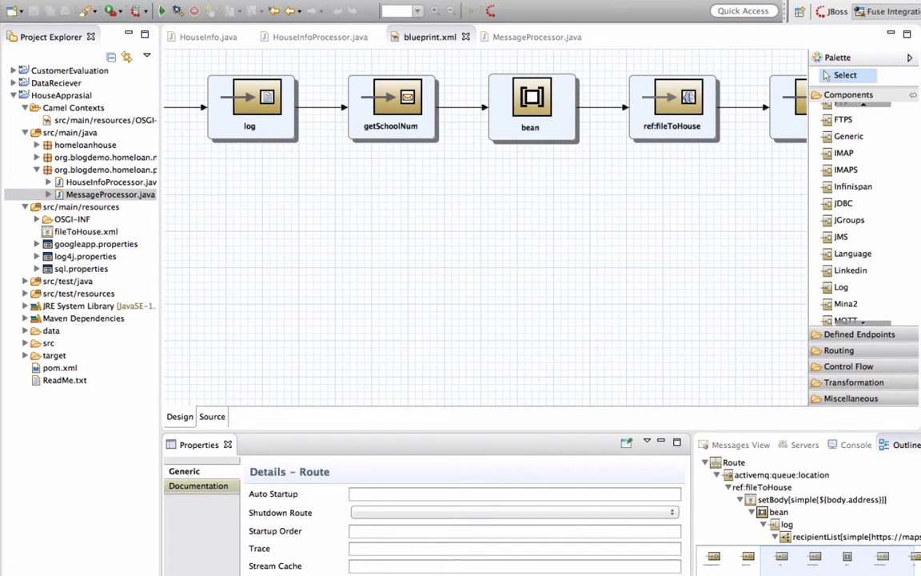
mouse_move(70, 194)
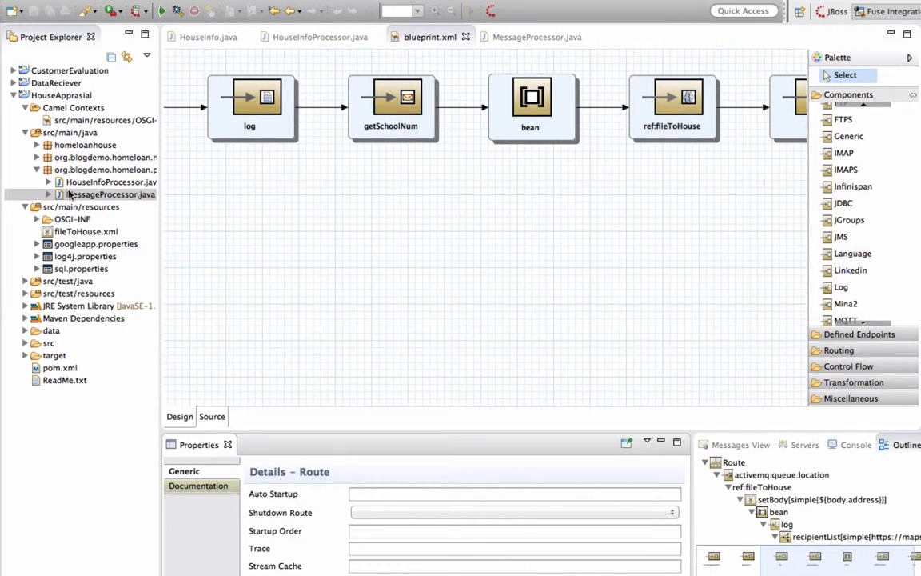
left_click(105, 170)
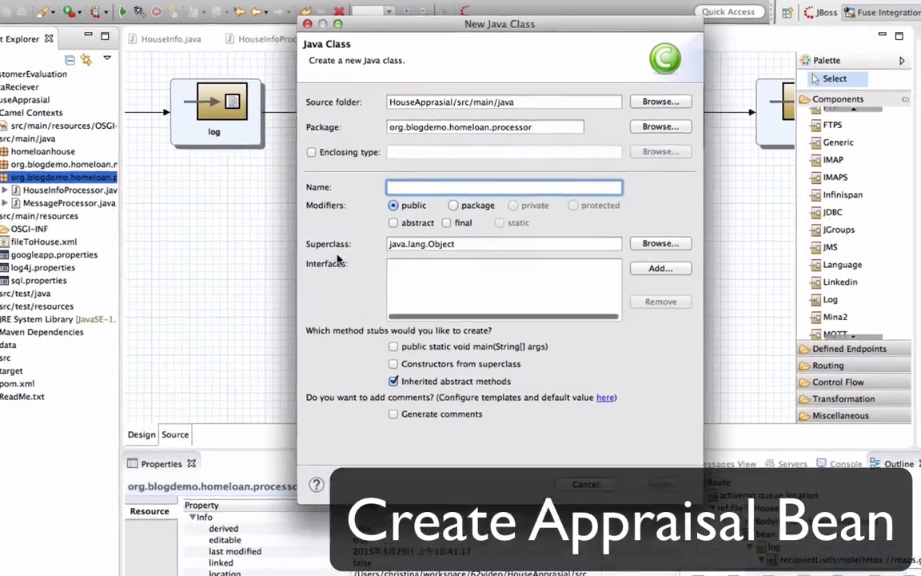
Step: Create the AppraisalProcessor class in org.blogdemo.homeloan.processor
type("AppraisalPro")
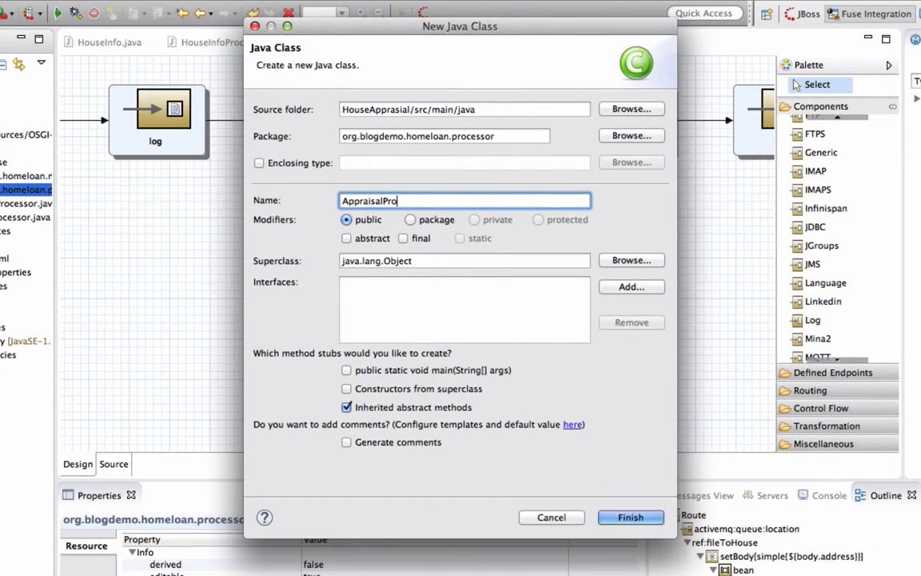
left_click(631, 518)
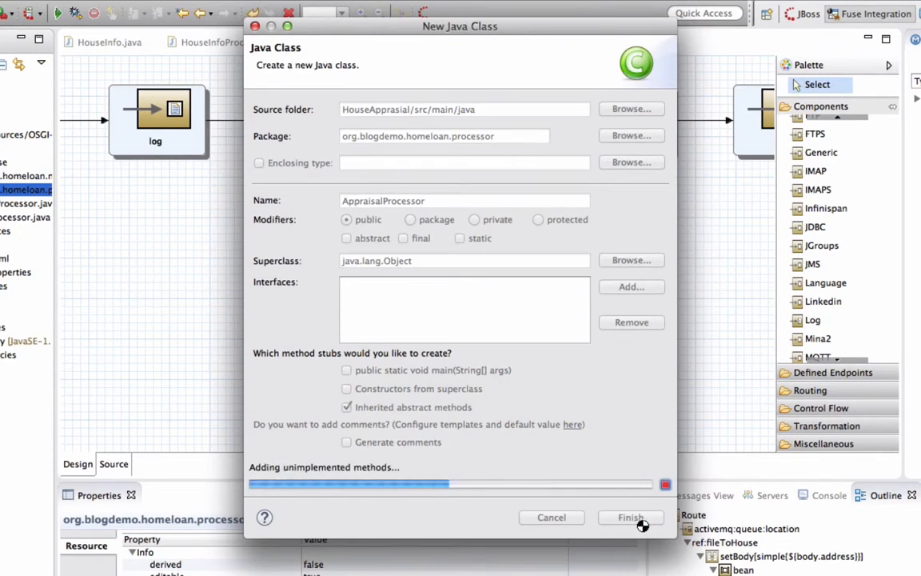
left_click(630, 517)
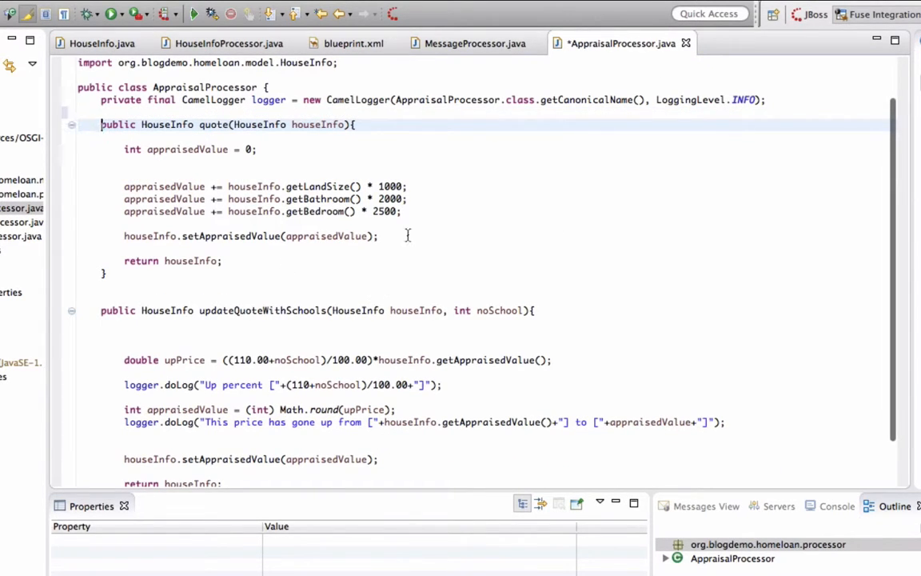
Step: Review AppraisalProcessor's quote methods and return to the blueprint.xml route diagram
scroll("down", 3)
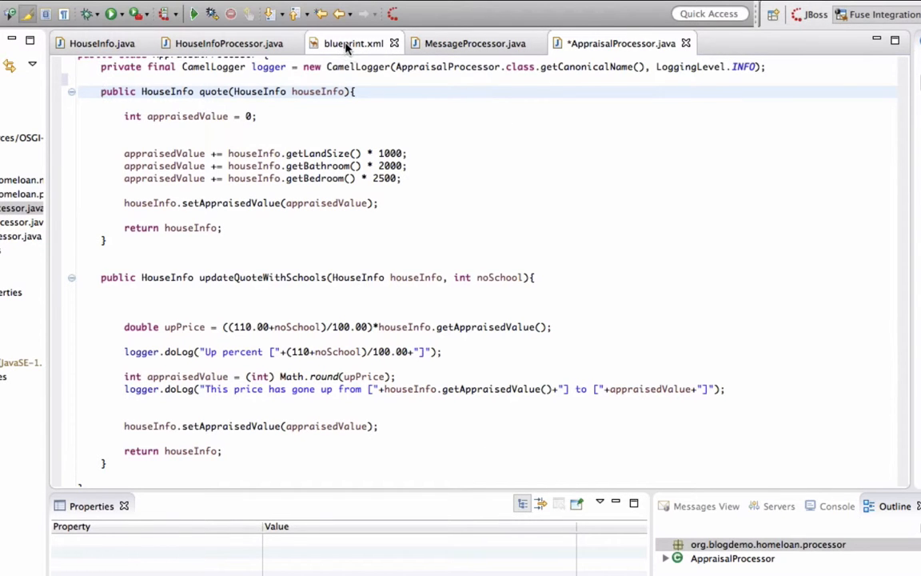
left_click(350, 43)
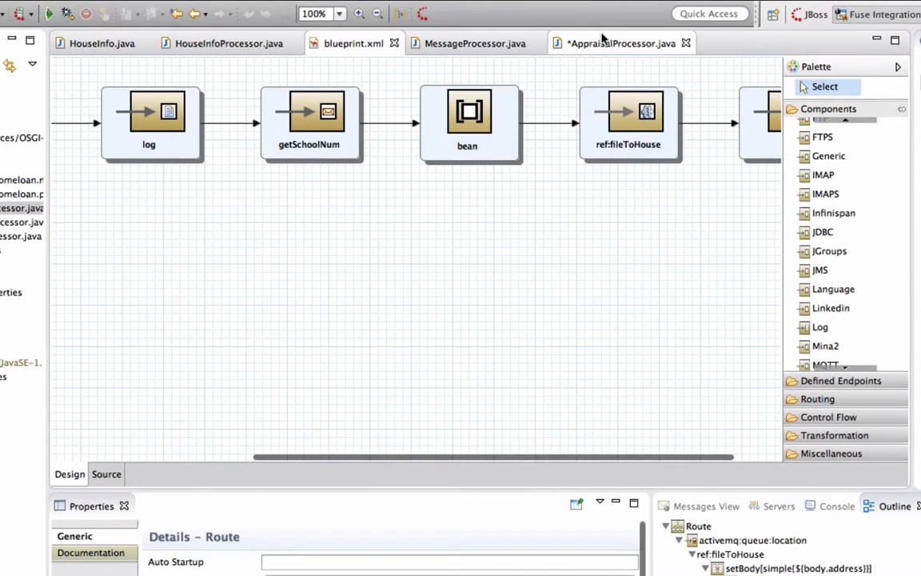
left_click(621, 43)
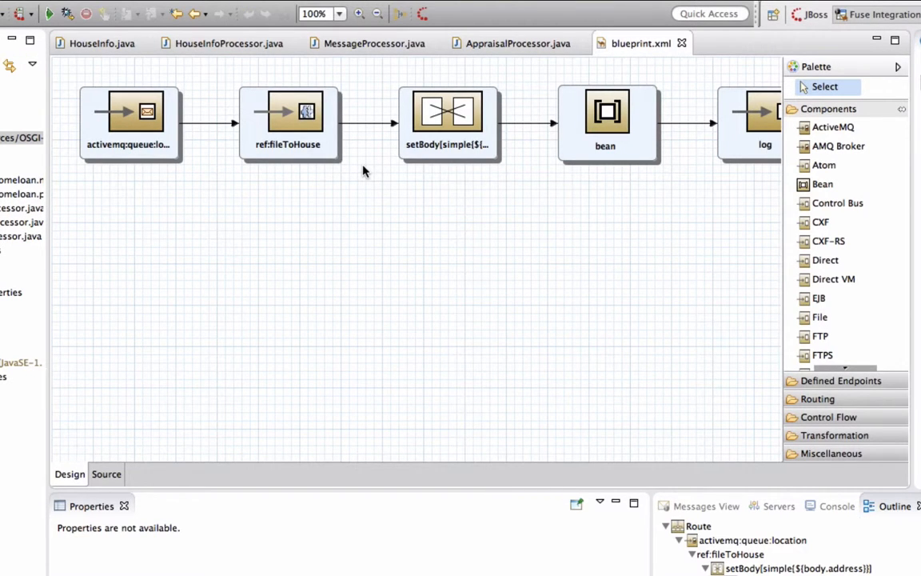
Step: Add an Appraiser bean for org.blogdemo.homeloan.processor.AppraisalProcessor in the blueprint source
left_click(106, 474)
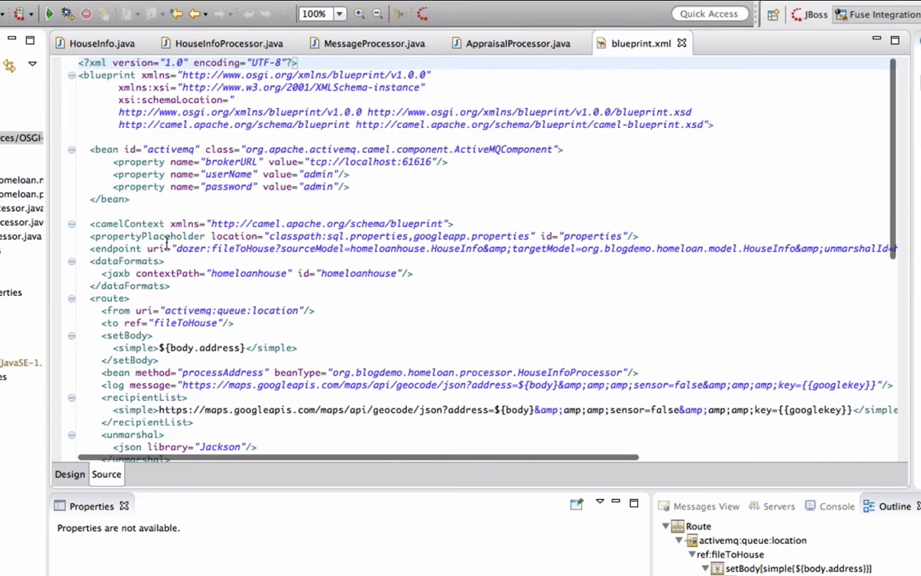
type("<bean >")
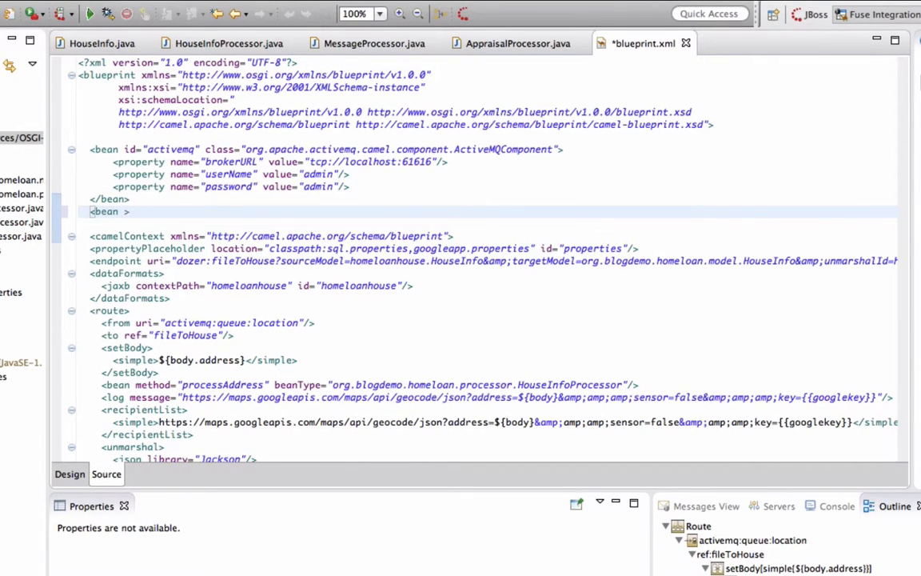
type("if")
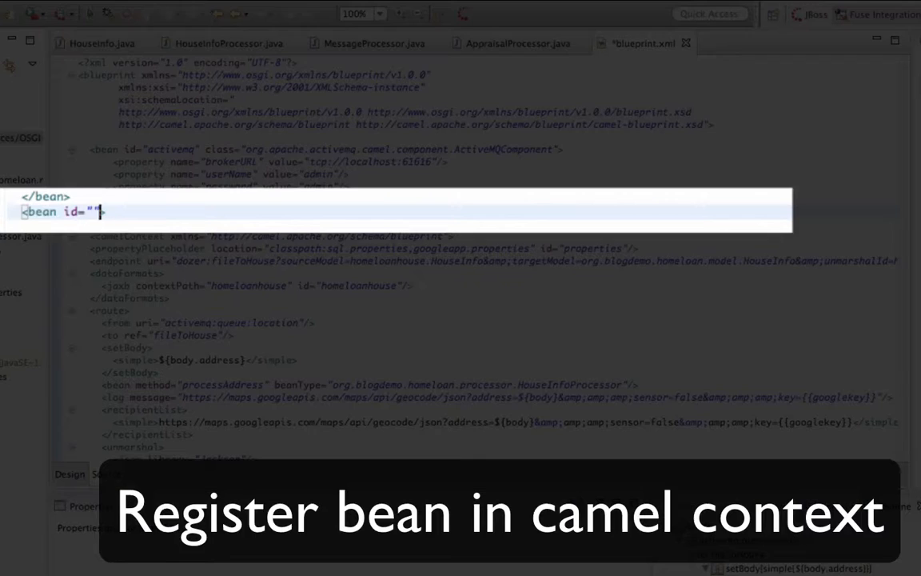
type("Appro")
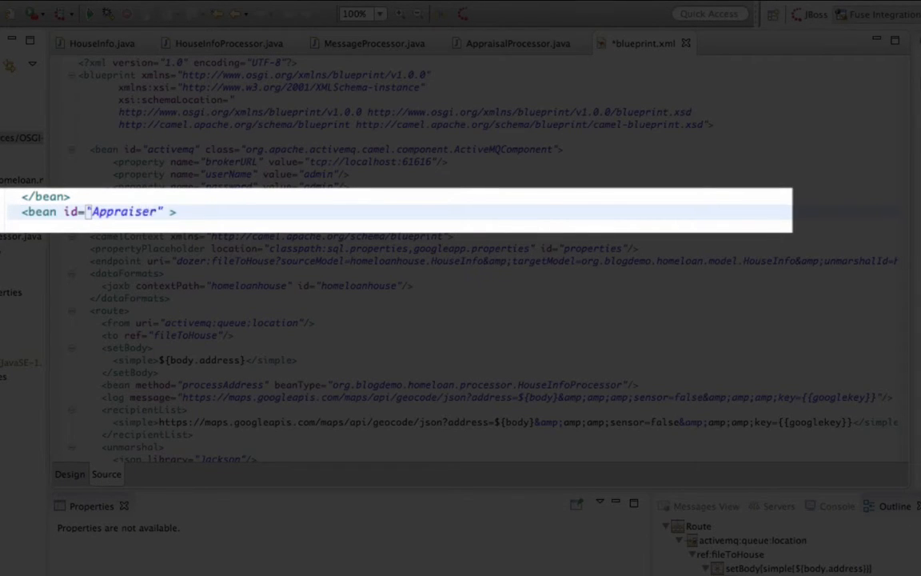
type("class=\"\"")
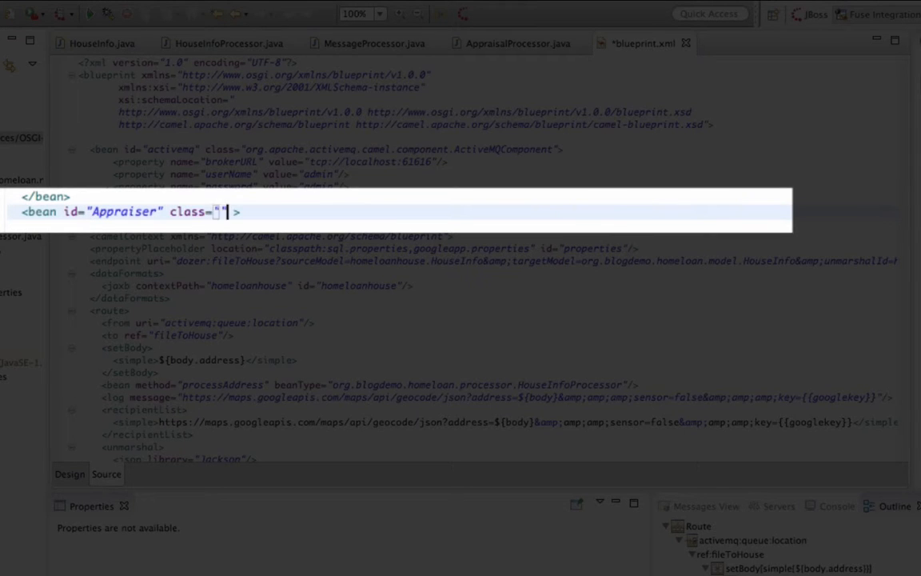
left_click(514, 43)
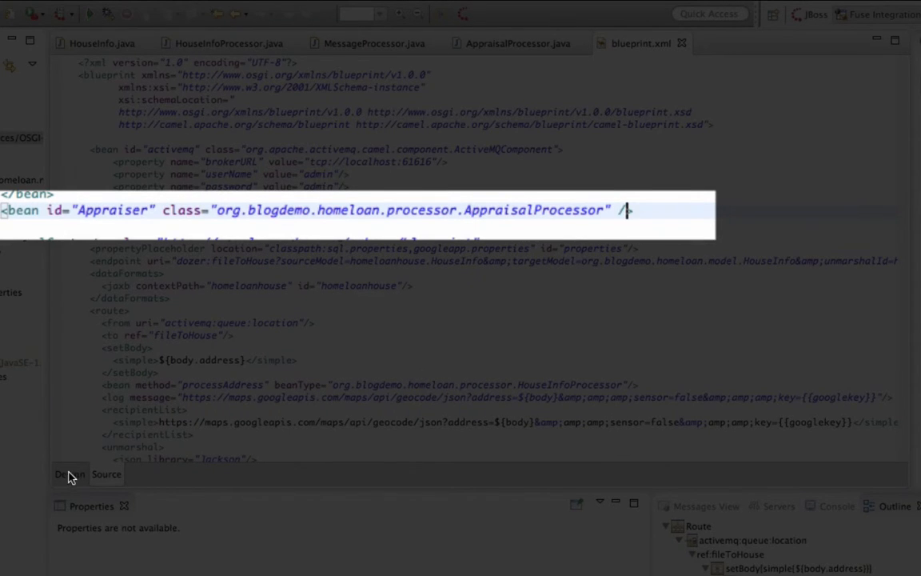
left_click(67, 475)
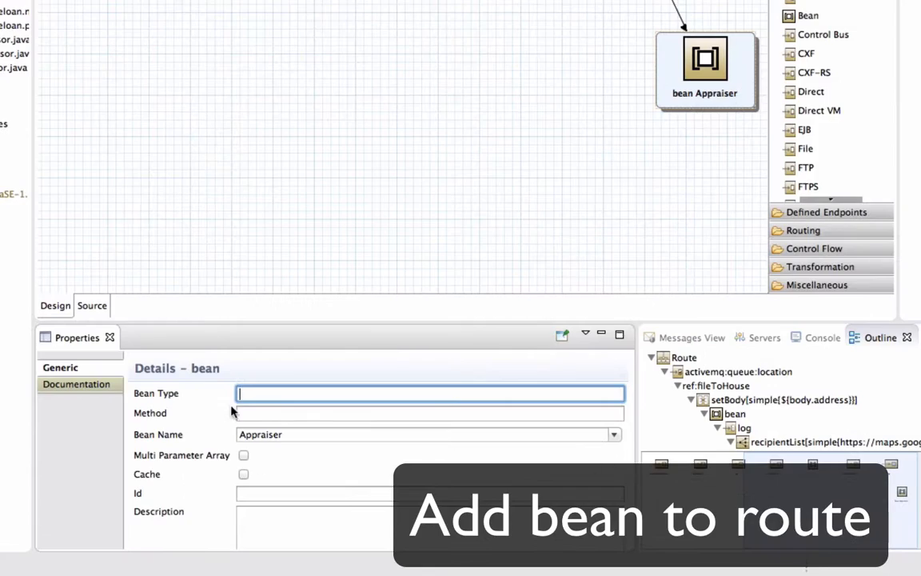
Step: Enter the Appraiser bean step's method, starting with 'qu'
type("qu")
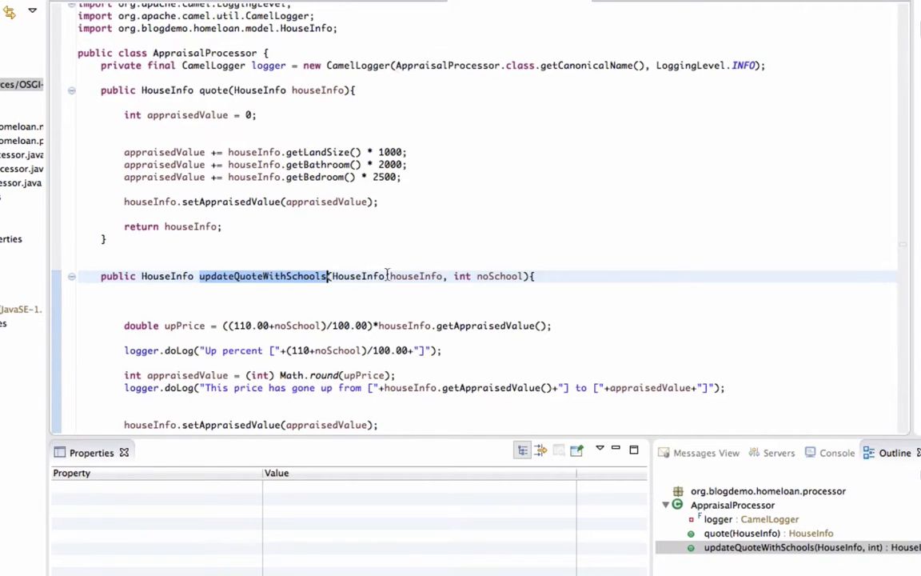
Step: Set the second Appraiser step's method to updateQuoteWithSchools(${body}, ${headers.SchoolNumber})
left_click(68, 421)
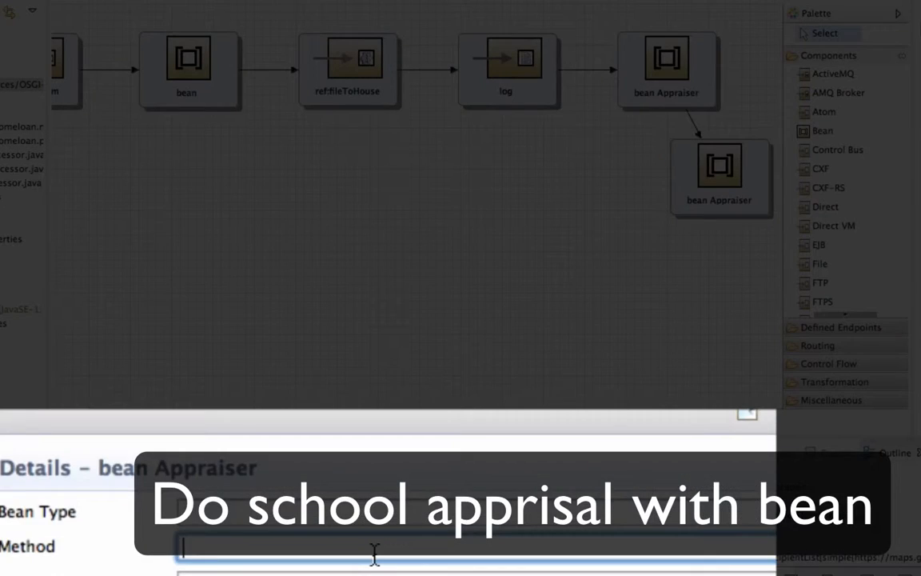
type("updateQuoteWithSchools(")
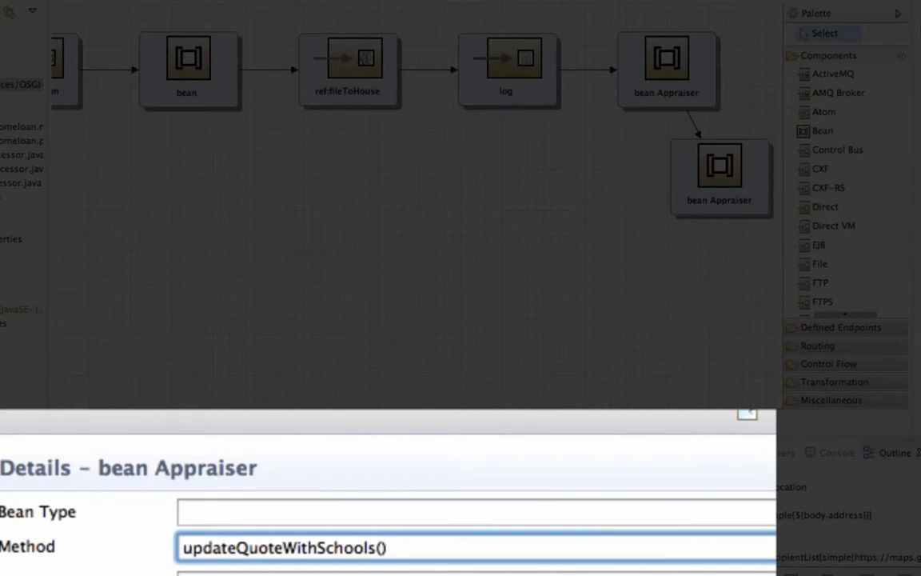
type("${bod")
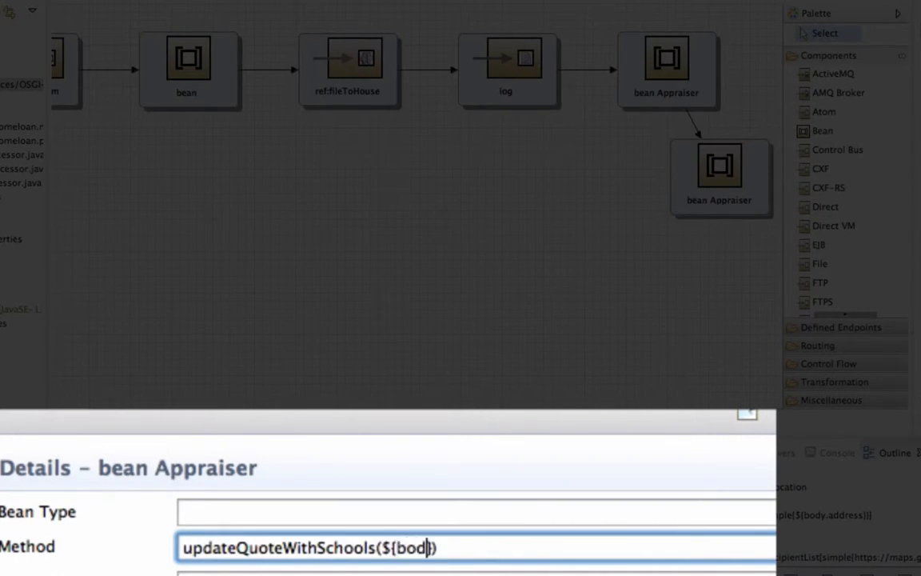
type("y")
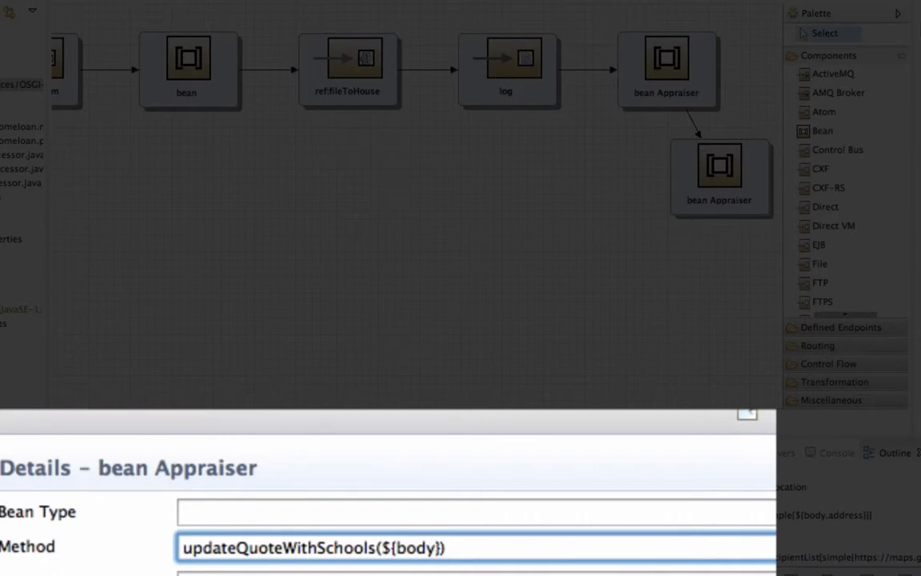
type(", $")
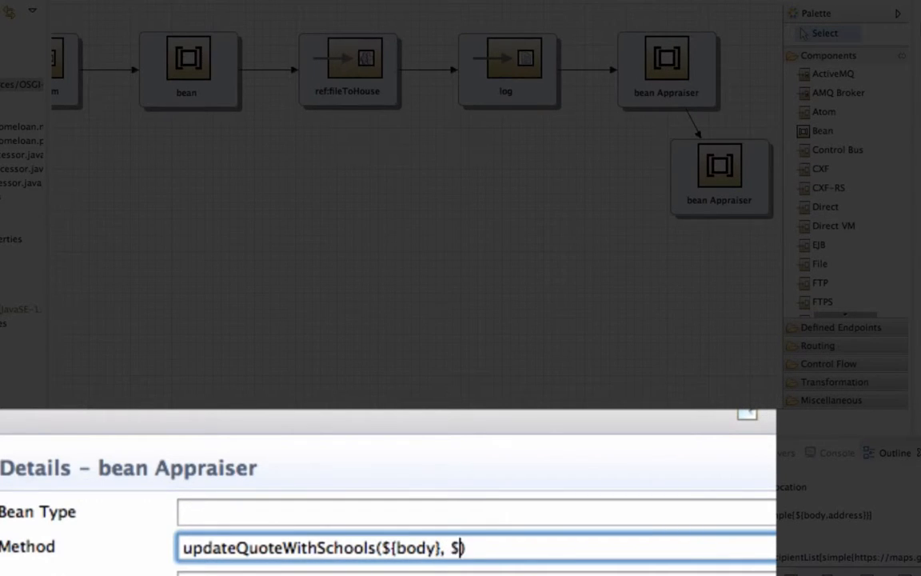
type("{he")
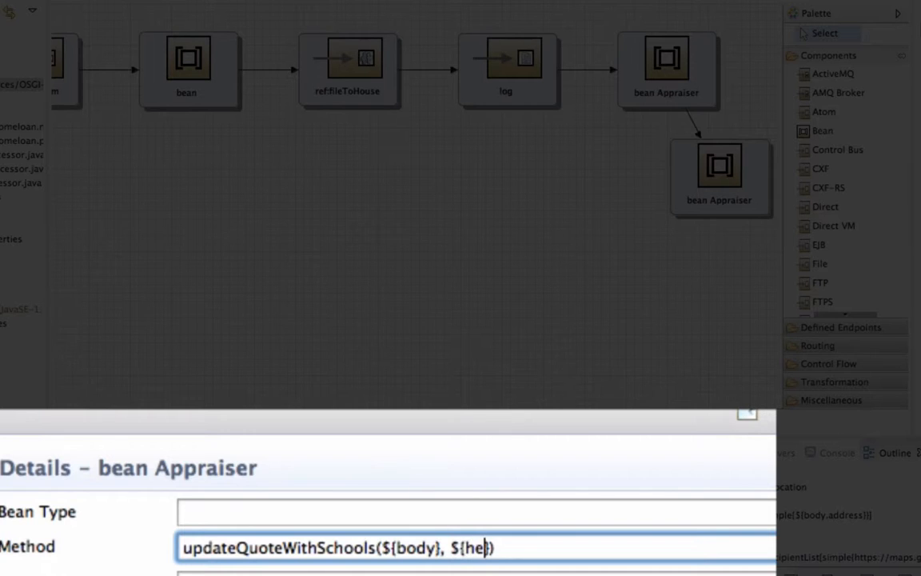
type("ader")
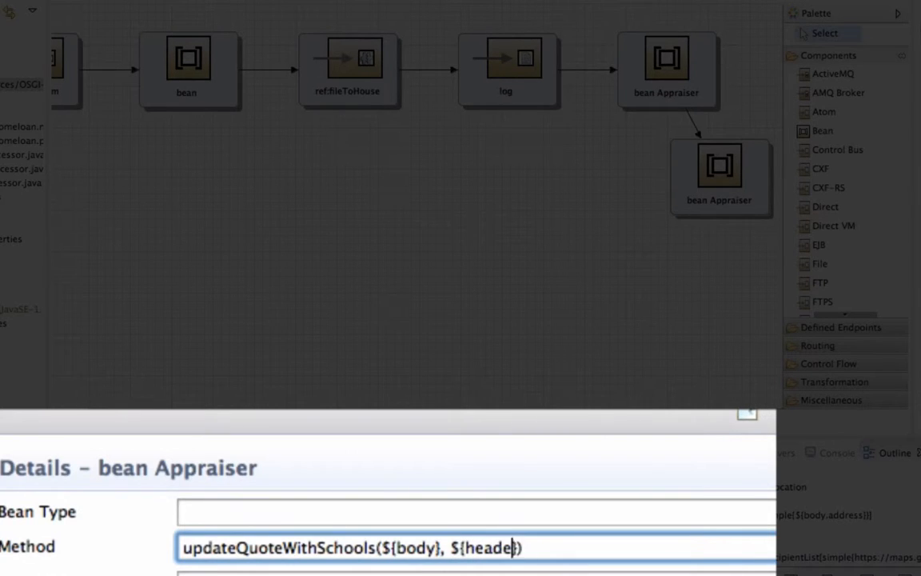
type("s.")
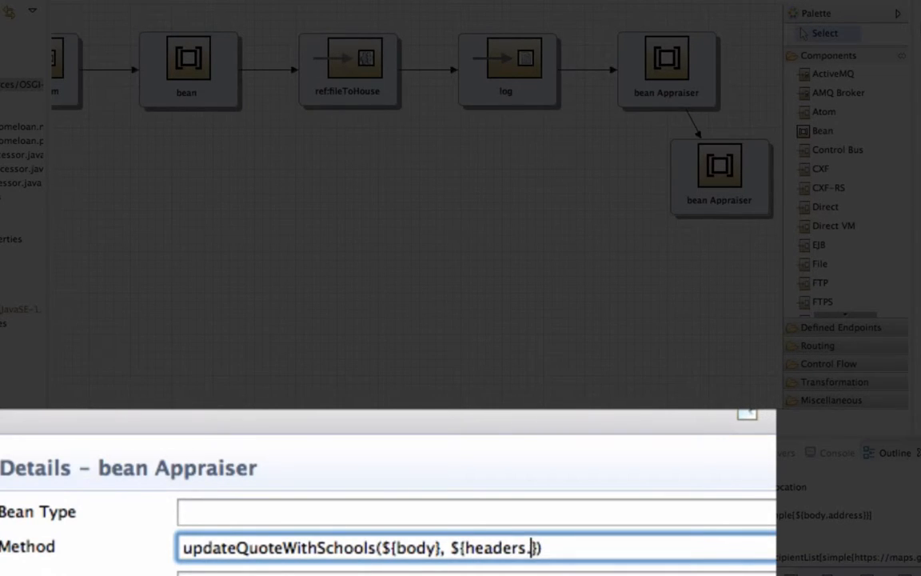
type("SchoolNu")
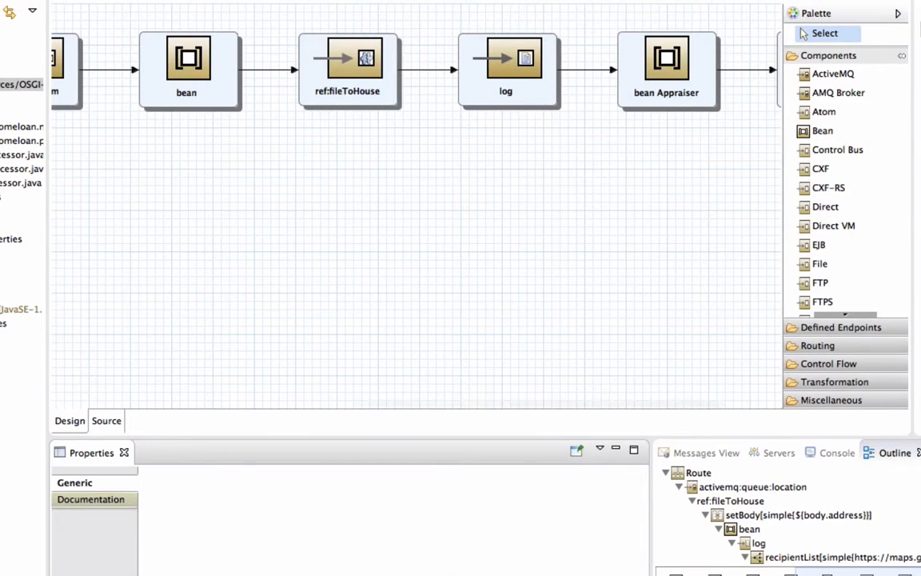
Step: Review blueprint.xml source: the dataSource, sql component and Appraiser bean definitions
left_click(549, 269)
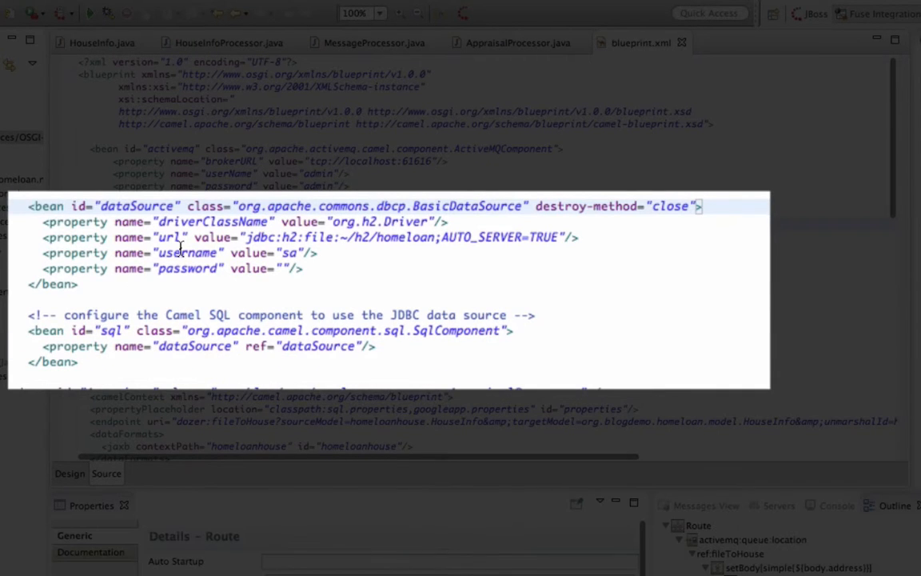
mouse_move(317, 232)
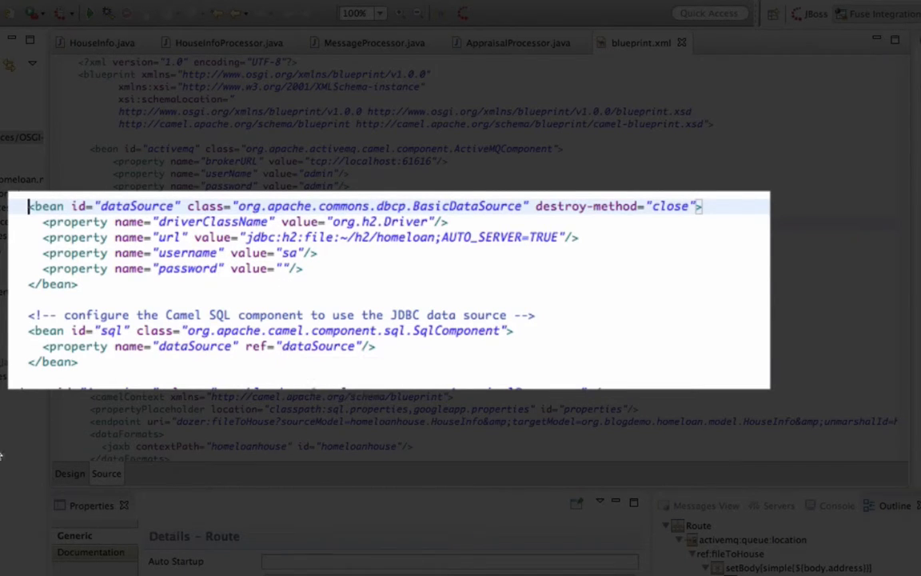
left_click(69, 474)
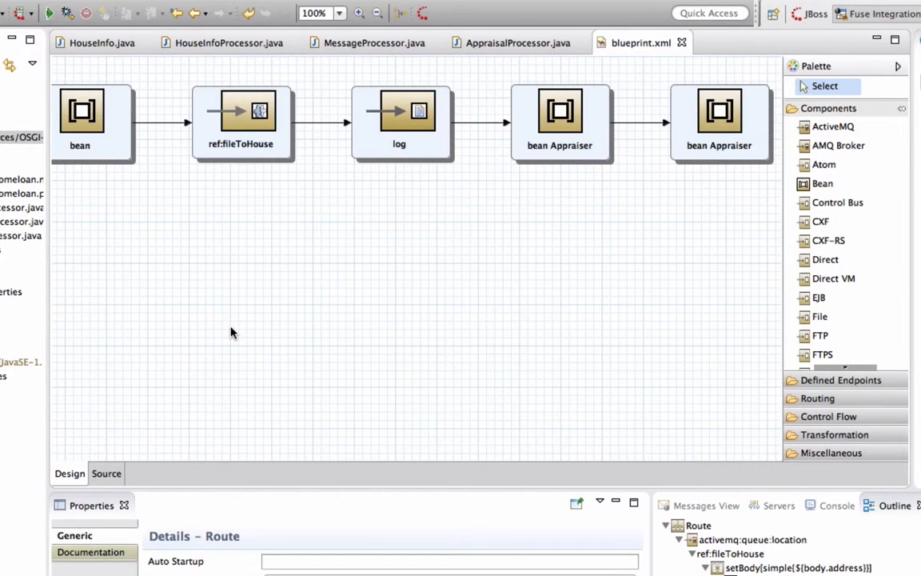
left_click(105, 474)
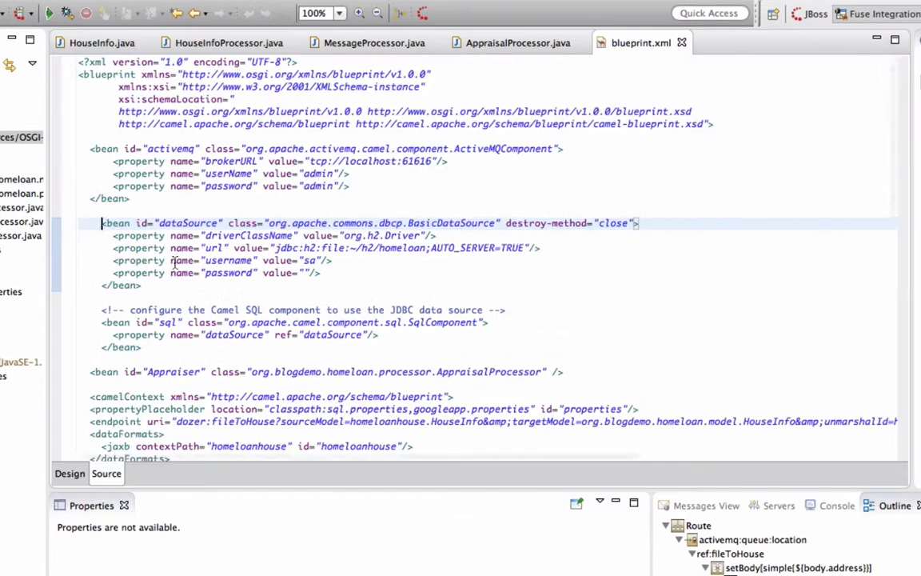
scroll("down", 3)
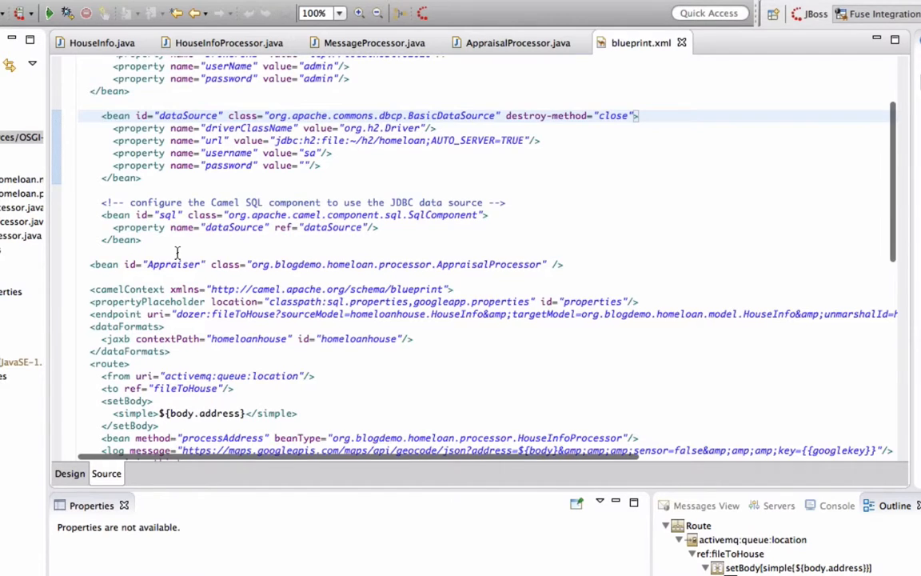
scroll("down", 3)
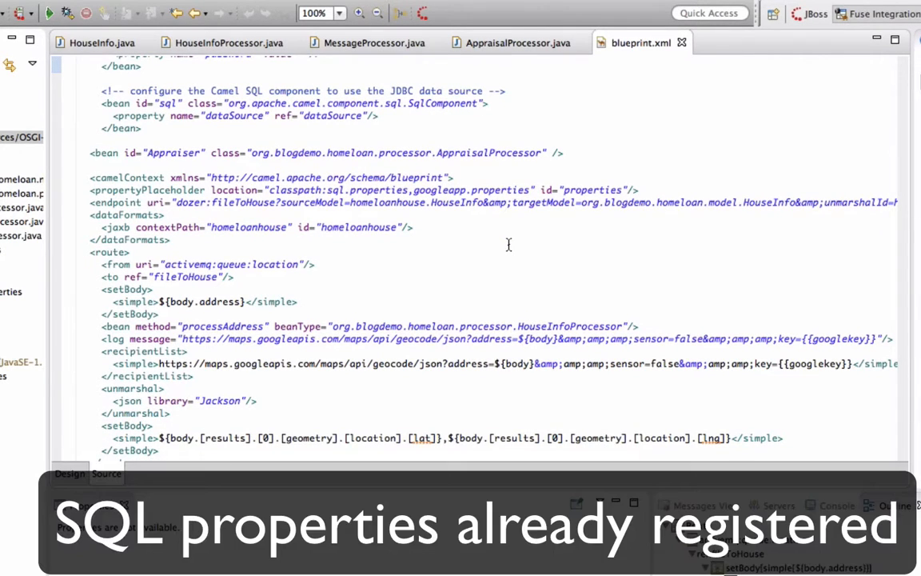
Step: Inspect the insertHouseInfo and deleteHouseInfo queries in sql.properties, then return to Design
double_click(337, 191)
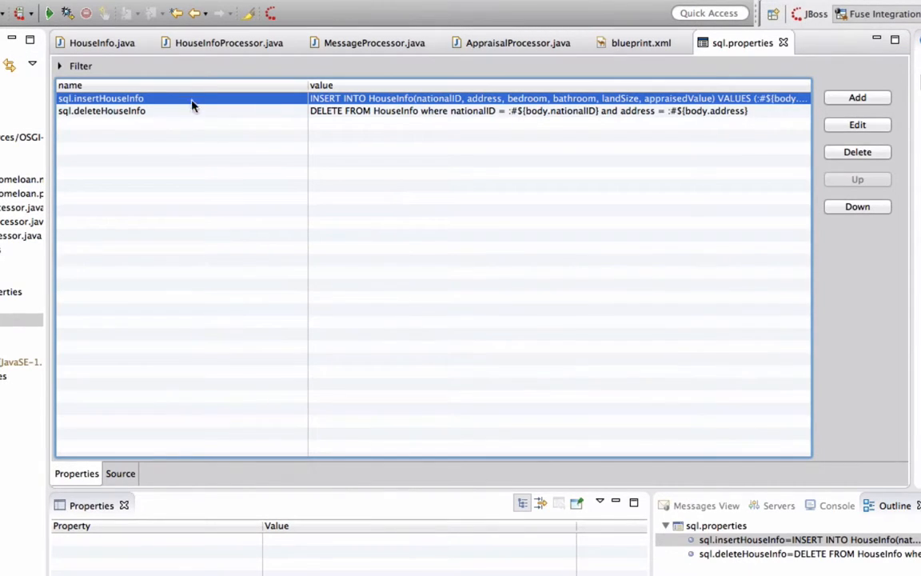
left_click(102, 110)
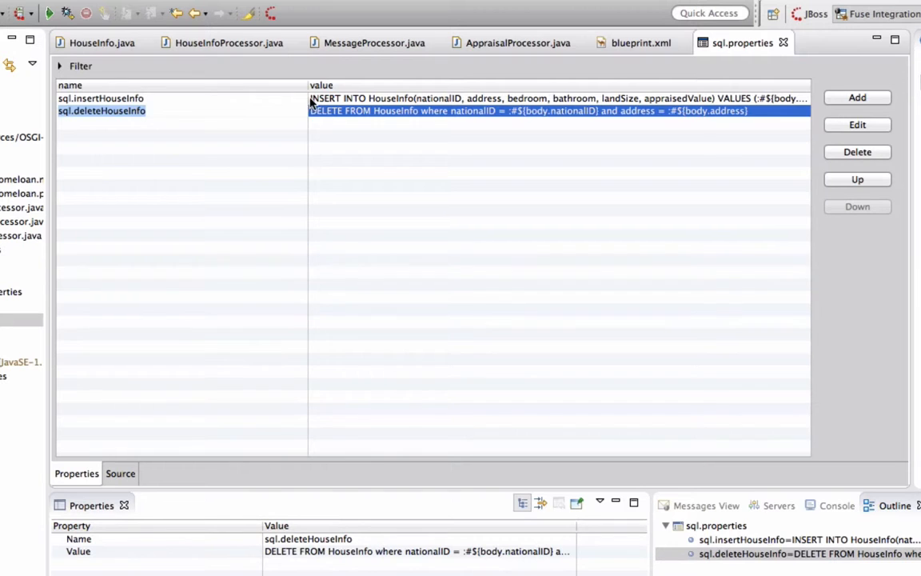
left_click(641, 42)
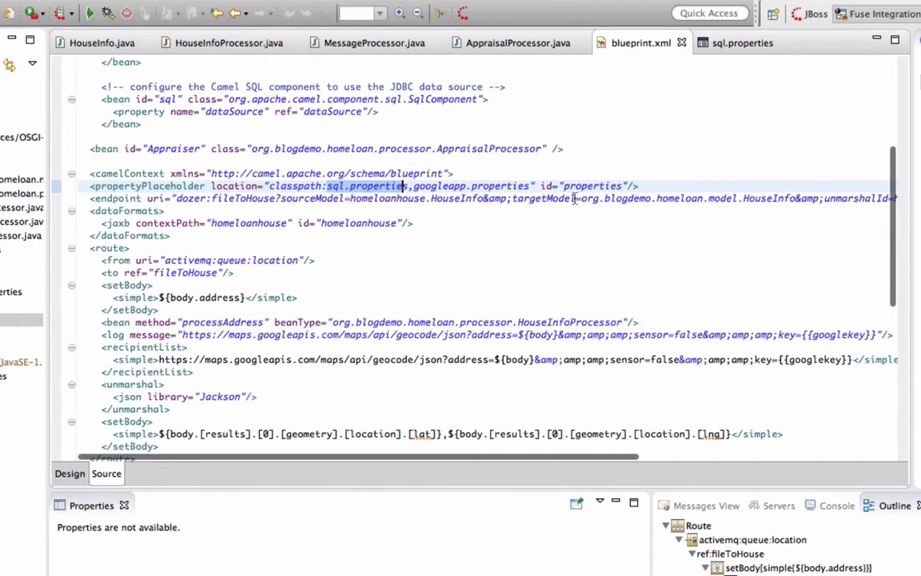
left_click(69, 474)
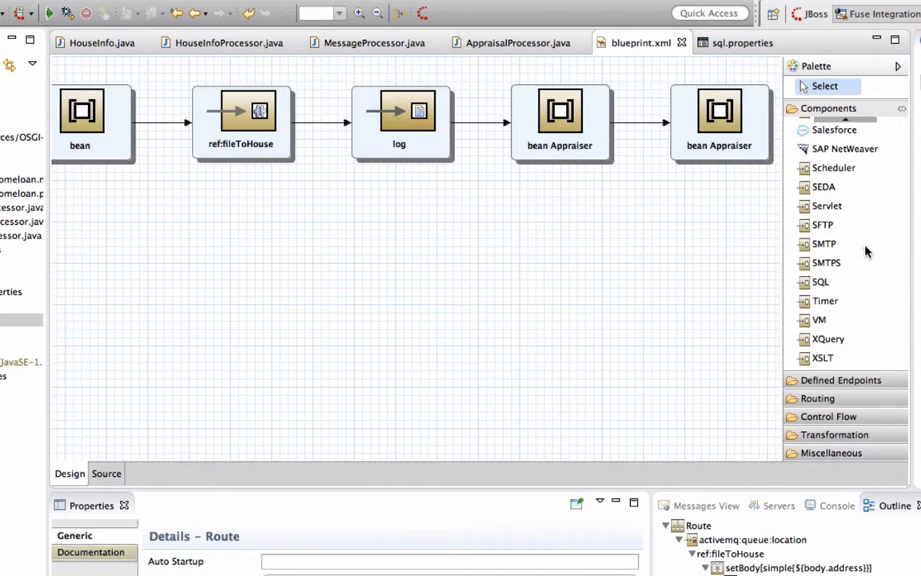
Step: Add an SQL endpoint after the second Appraiser with URI sql:{{sql.deleteHouseInfo}}
left_click_drag(820, 282, 675, 268)
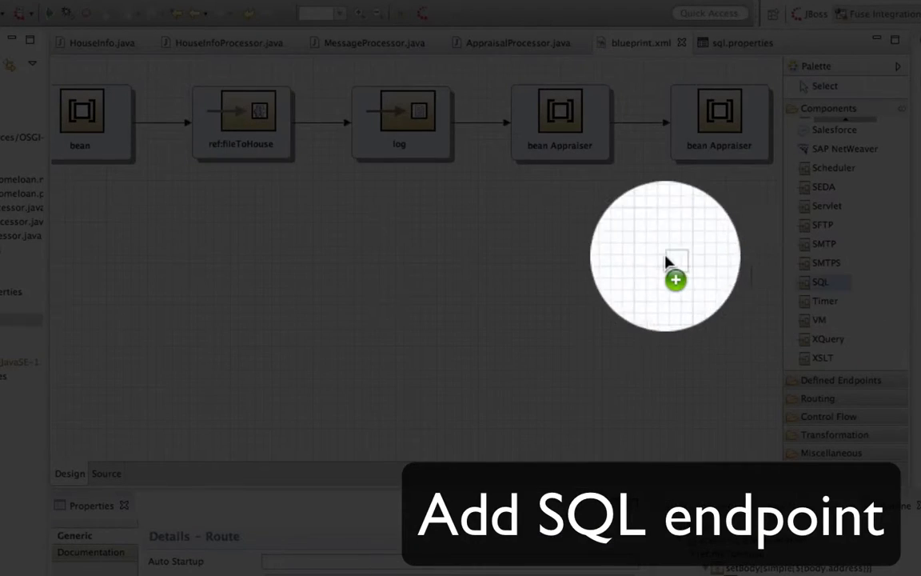
left_click_drag(820, 281, 679, 269)
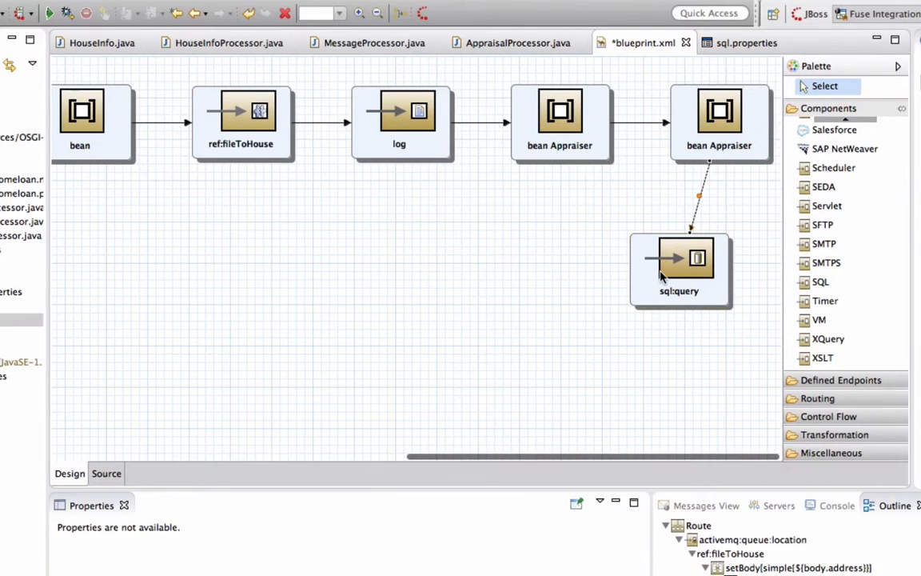
left_click(679, 260)
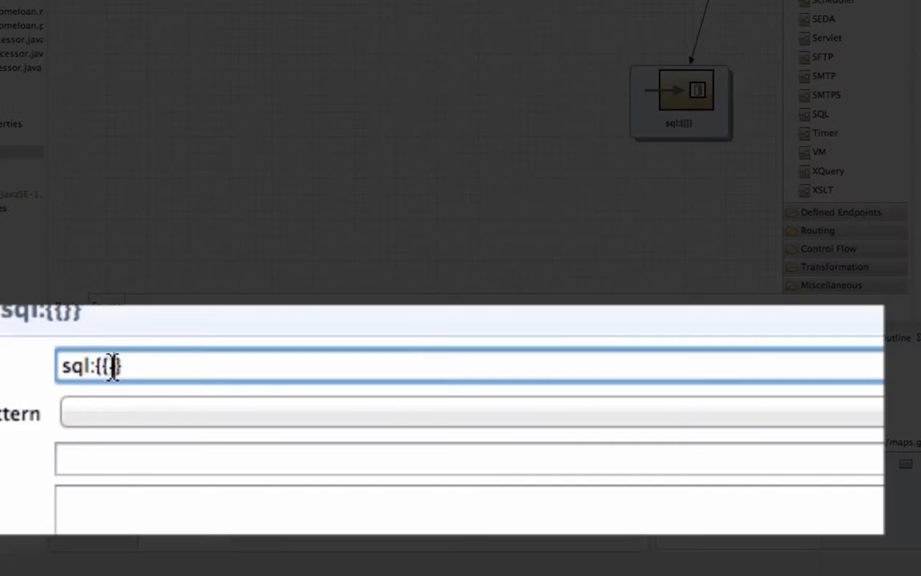
type("sql.deleteHouseInfo")
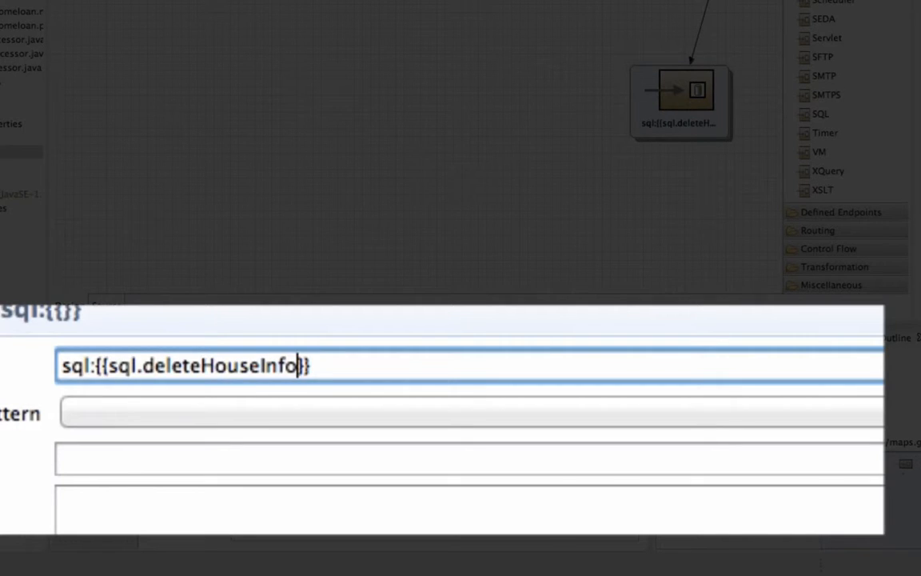